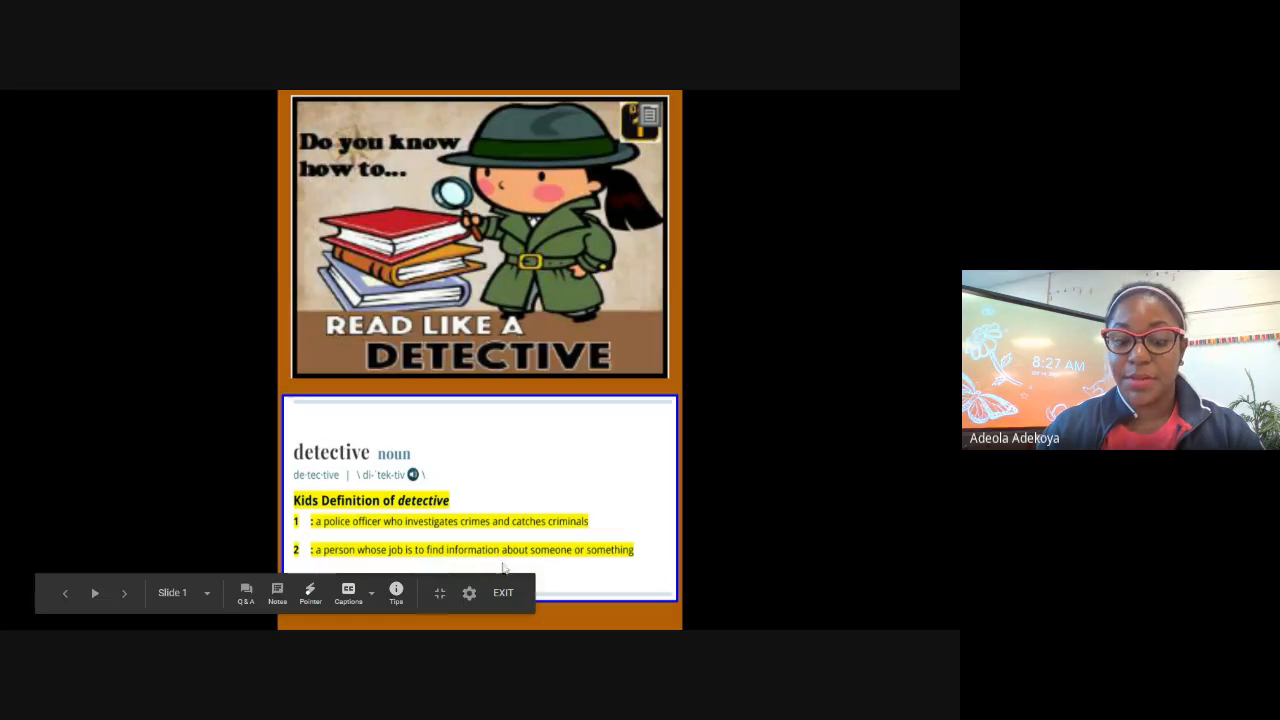
{"action": "mouse_move", "coordinate": [650, 498]}
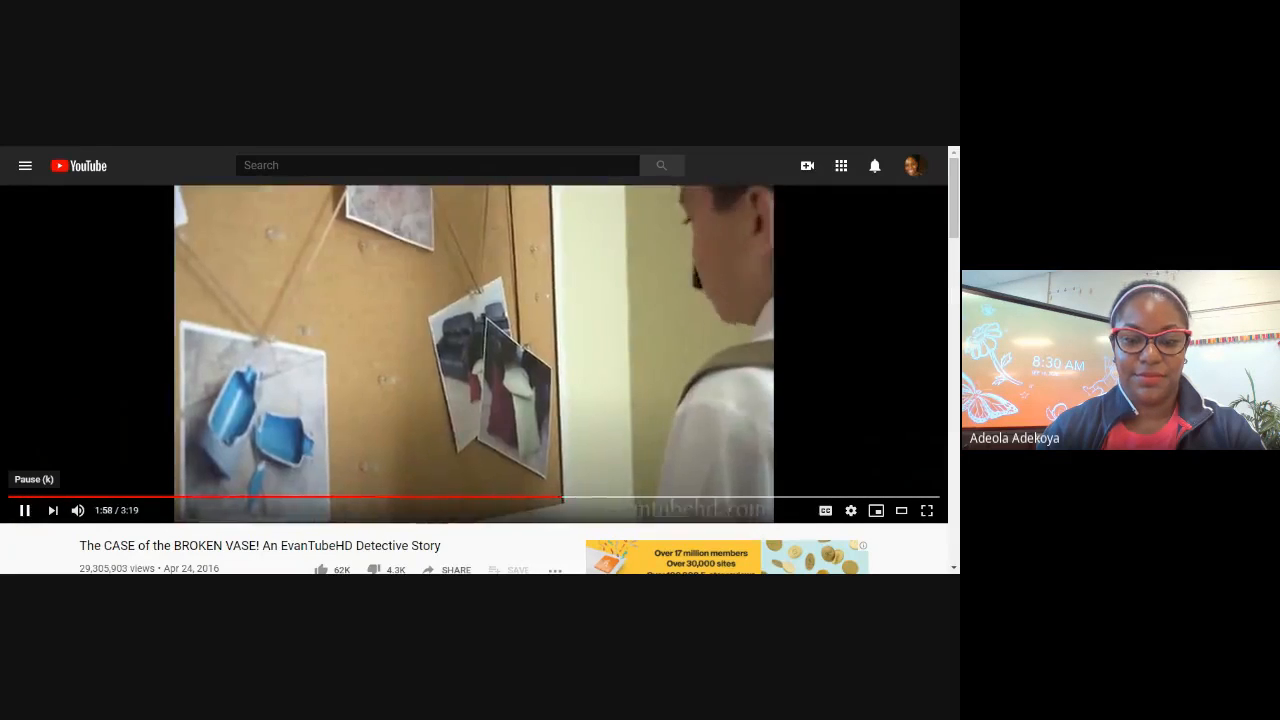
{"action": "left_click", "coordinate": [24, 510]}
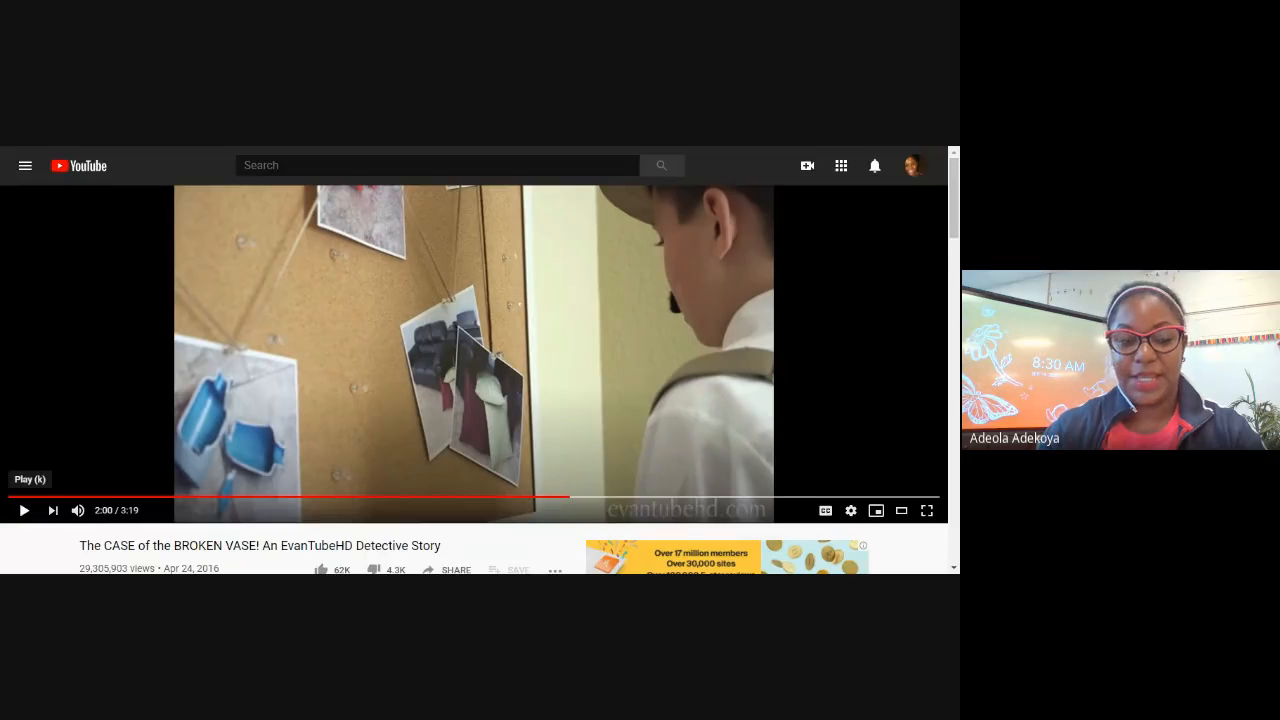
{"action": "left_click", "coordinate": [23, 510]}
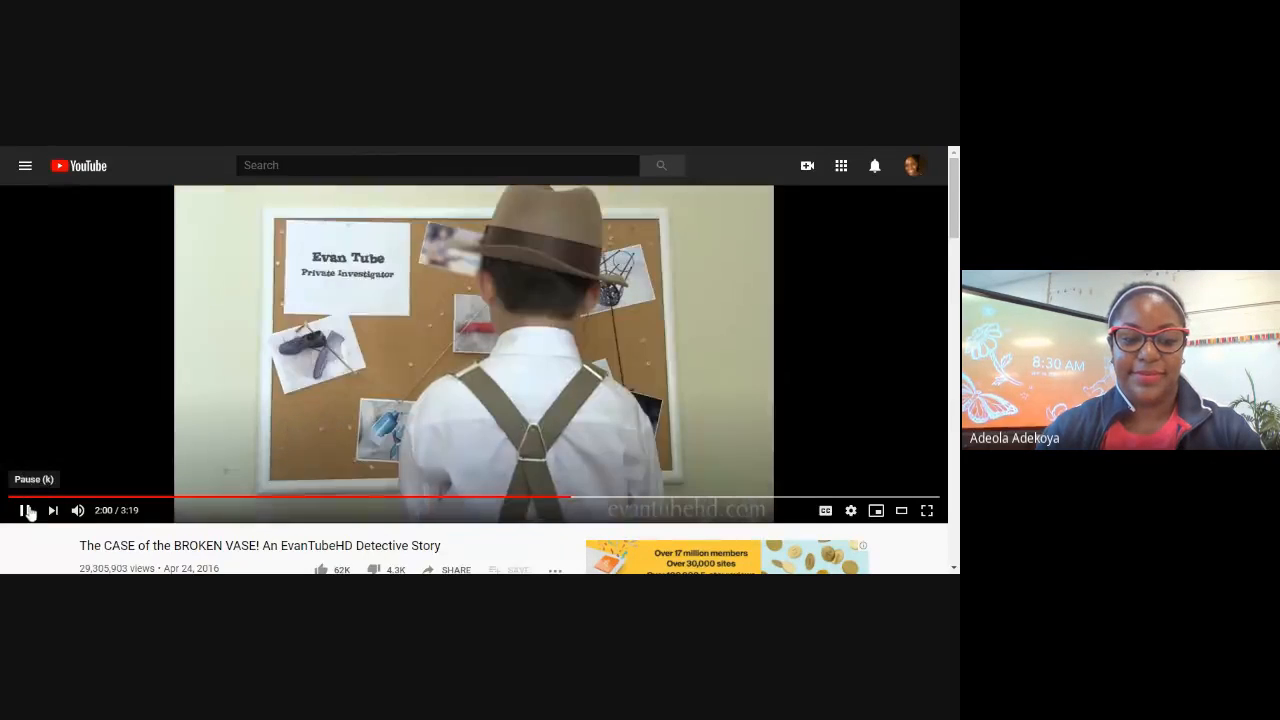
{"action": "left_click", "coordinate": [24, 510]}
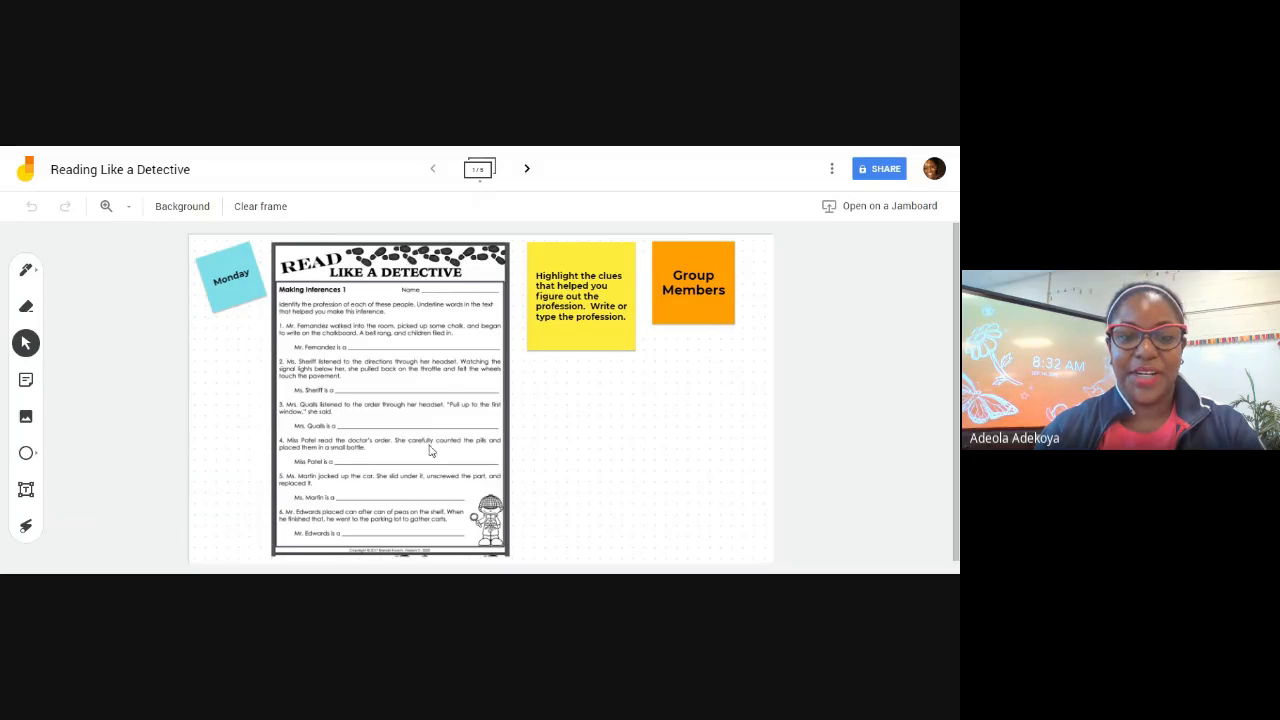
{"action": "mouse_move", "coordinate": [527, 457]}
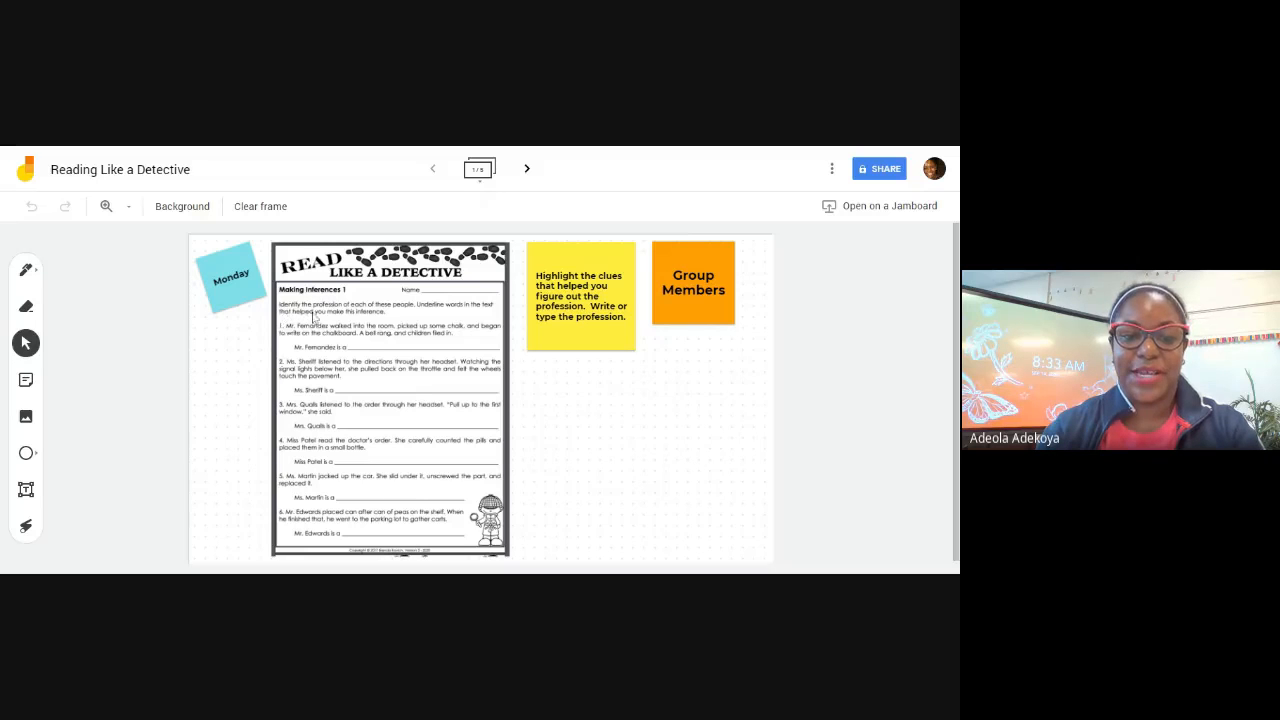
{"action": "mouse_move", "coordinate": [398, 315]}
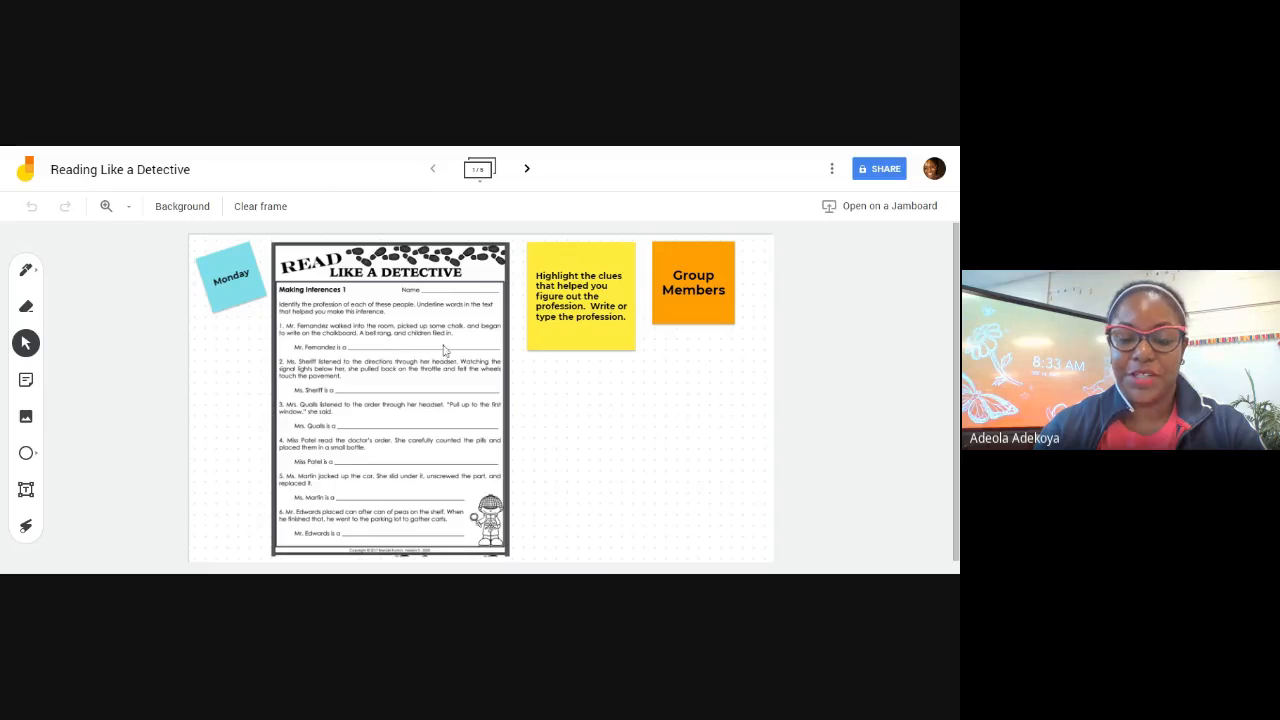
{"action": "mouse_move", "coordinate": [670, 272]}
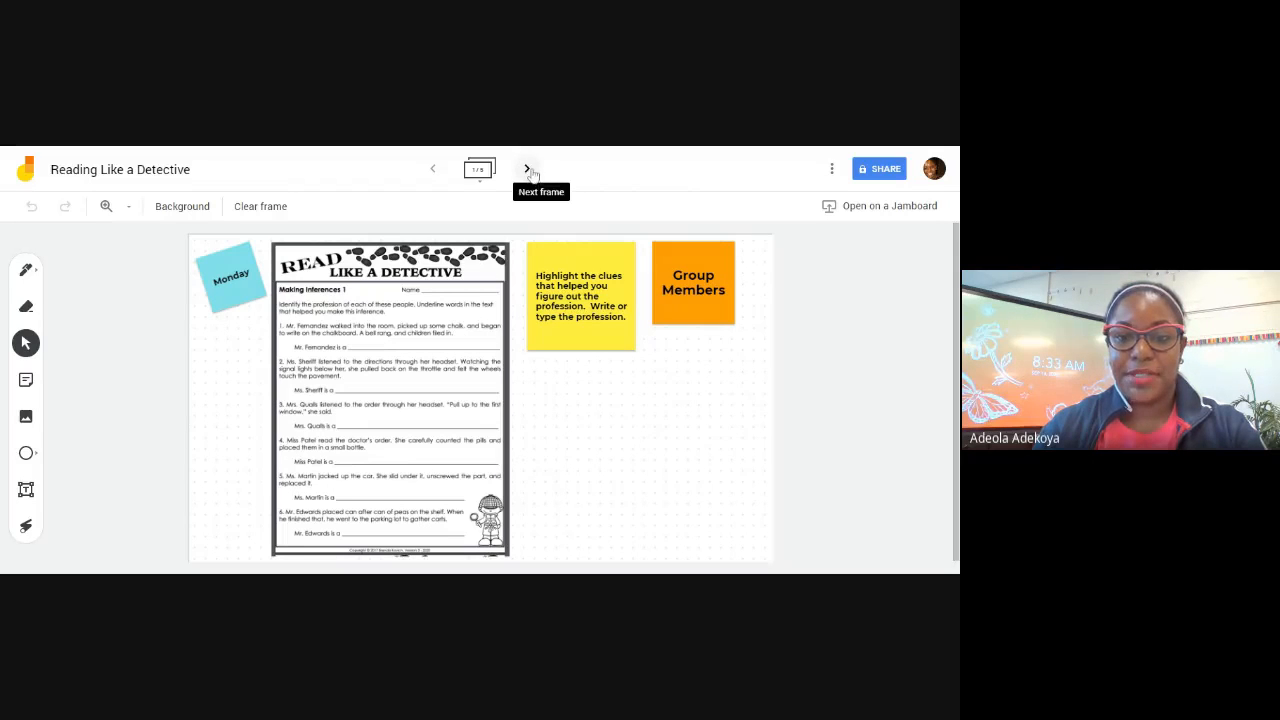
Step: Advance to frame 2, showing the note naming Malik, Ariel, Grover and Ariana
{"action": "left_click", "coordinate": [528, 168]}
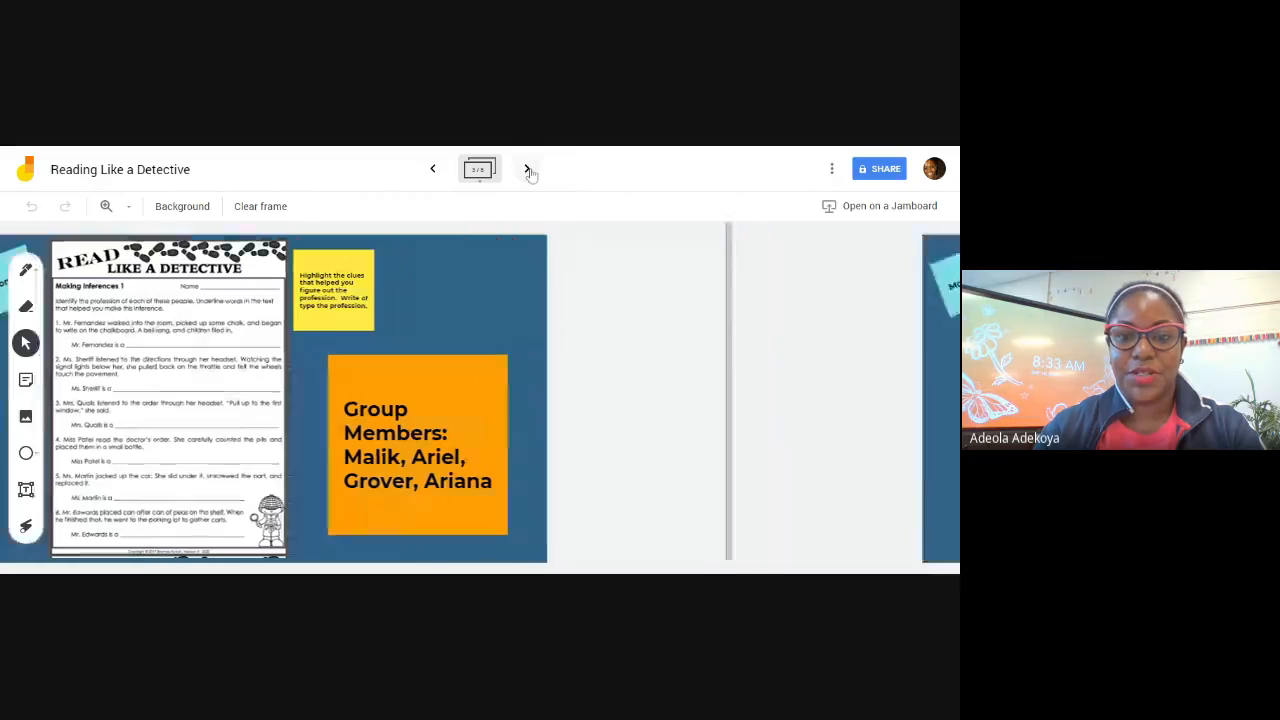
Step: Page forward through the next two group member frames
{"action": "left_click", "coordinate": [529, 168]}
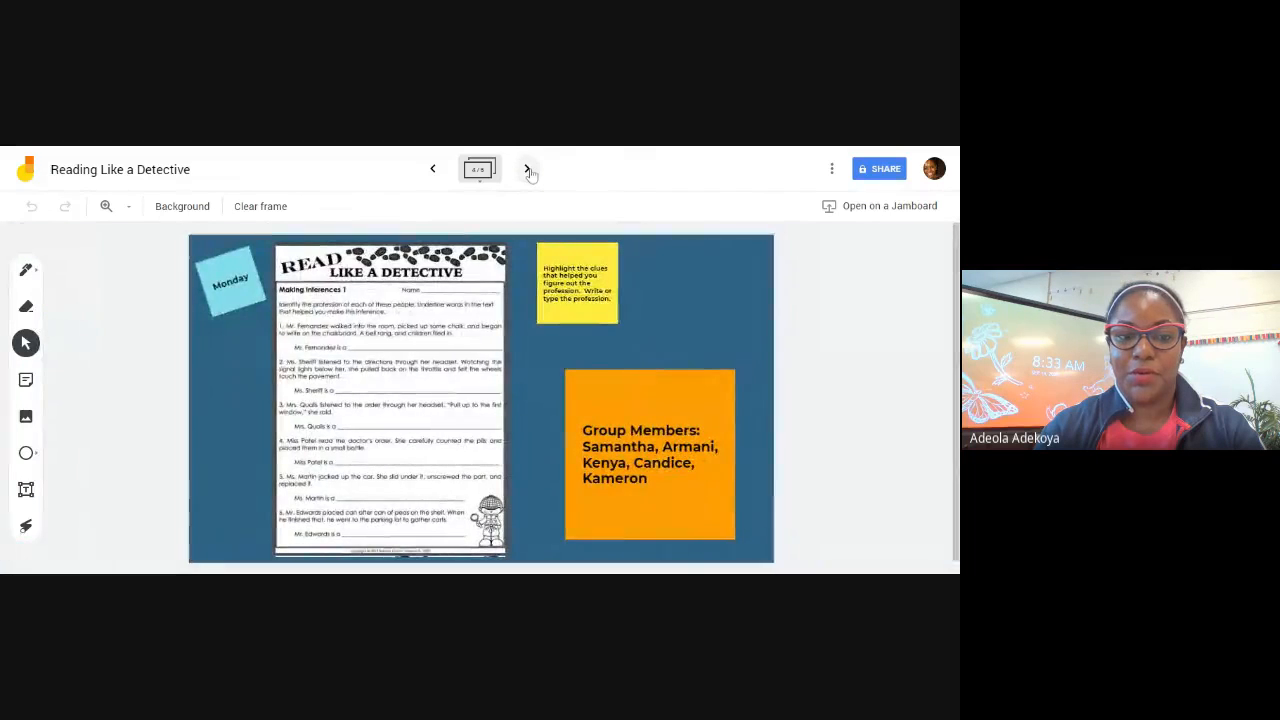
{"action": "left_click", "coordinate": [528, 168]}
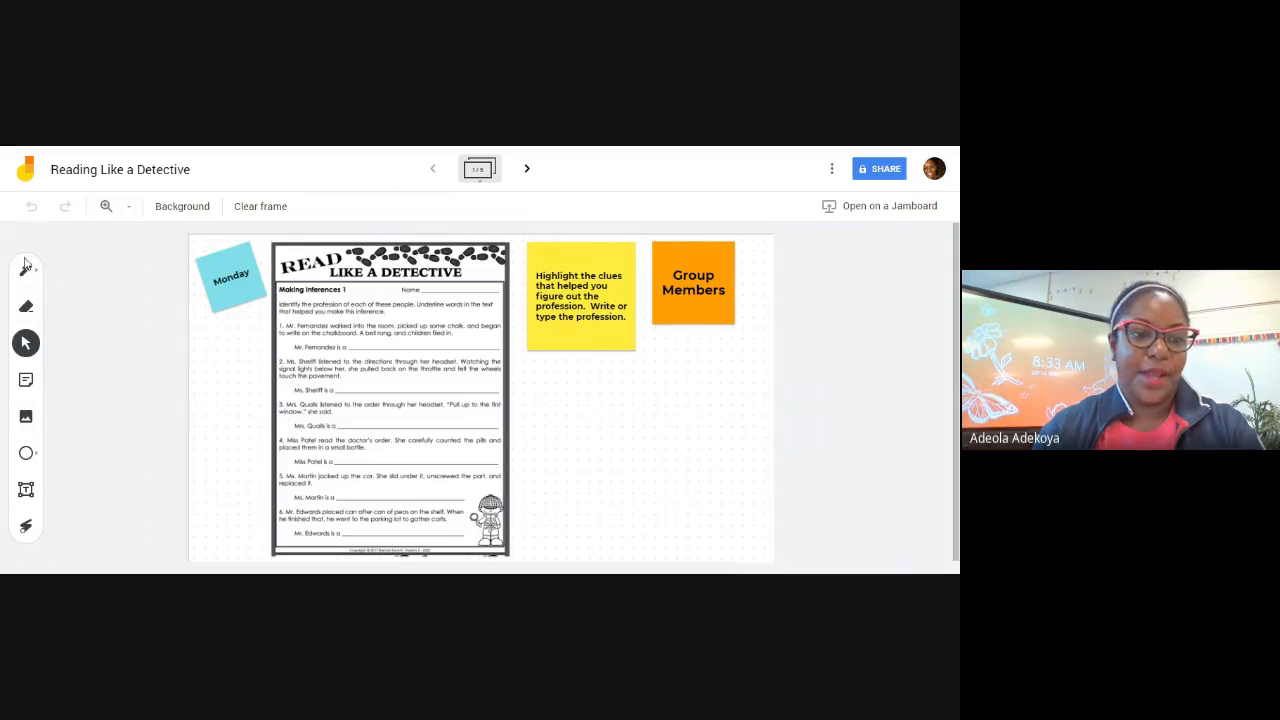
{"action": "mouse_move", "coordinate": [25, 269]}
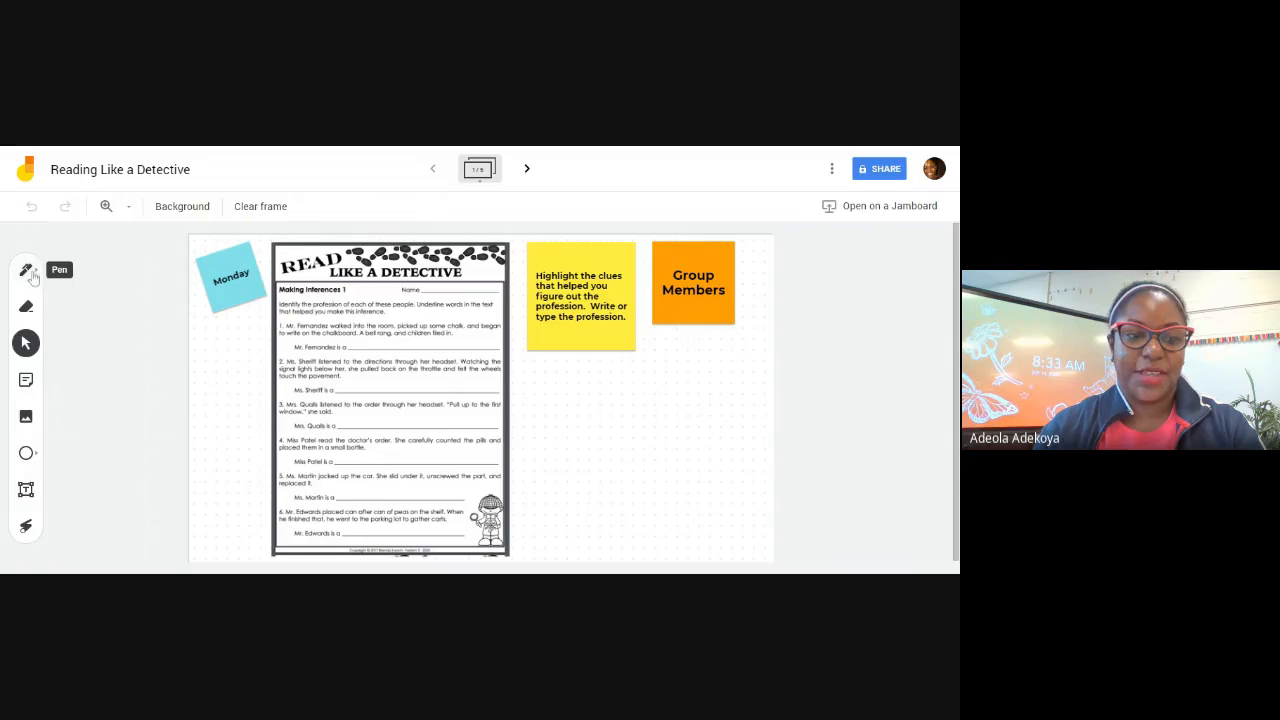
{"action": "left_click", "coordinate": [26, 269]}
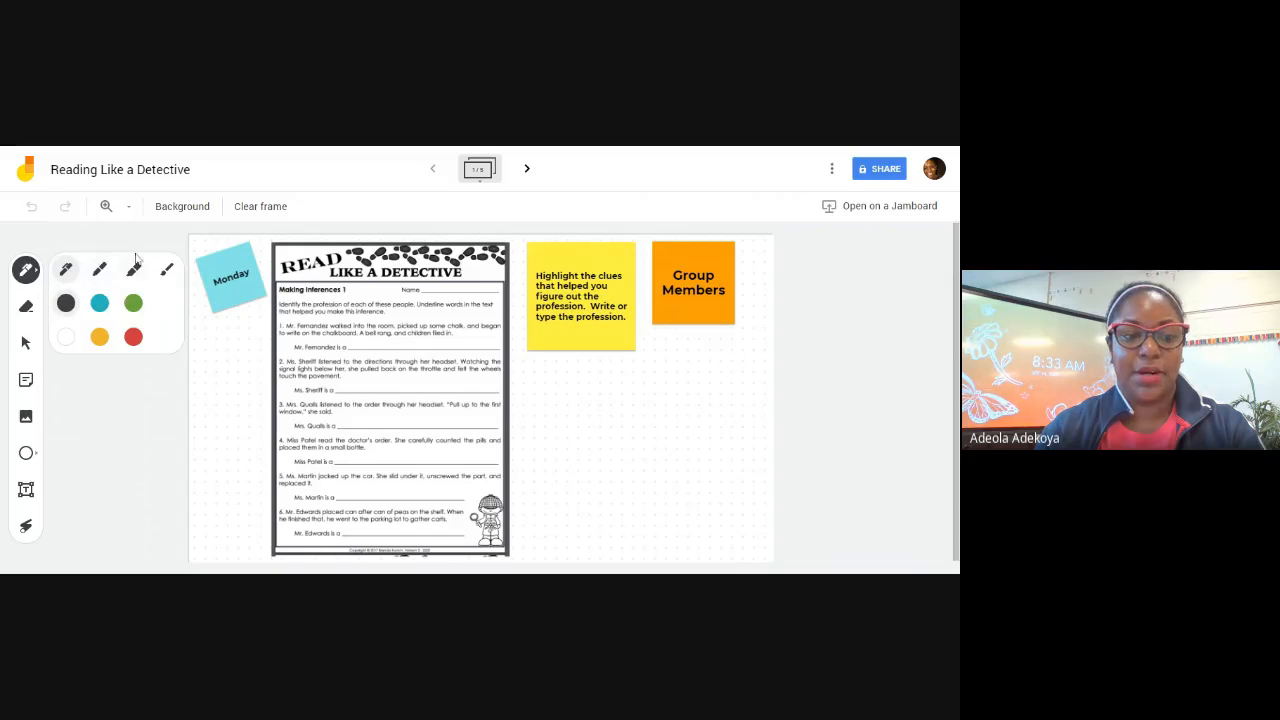
{"action": "mouse_move", "coordinate": [167, 269]}
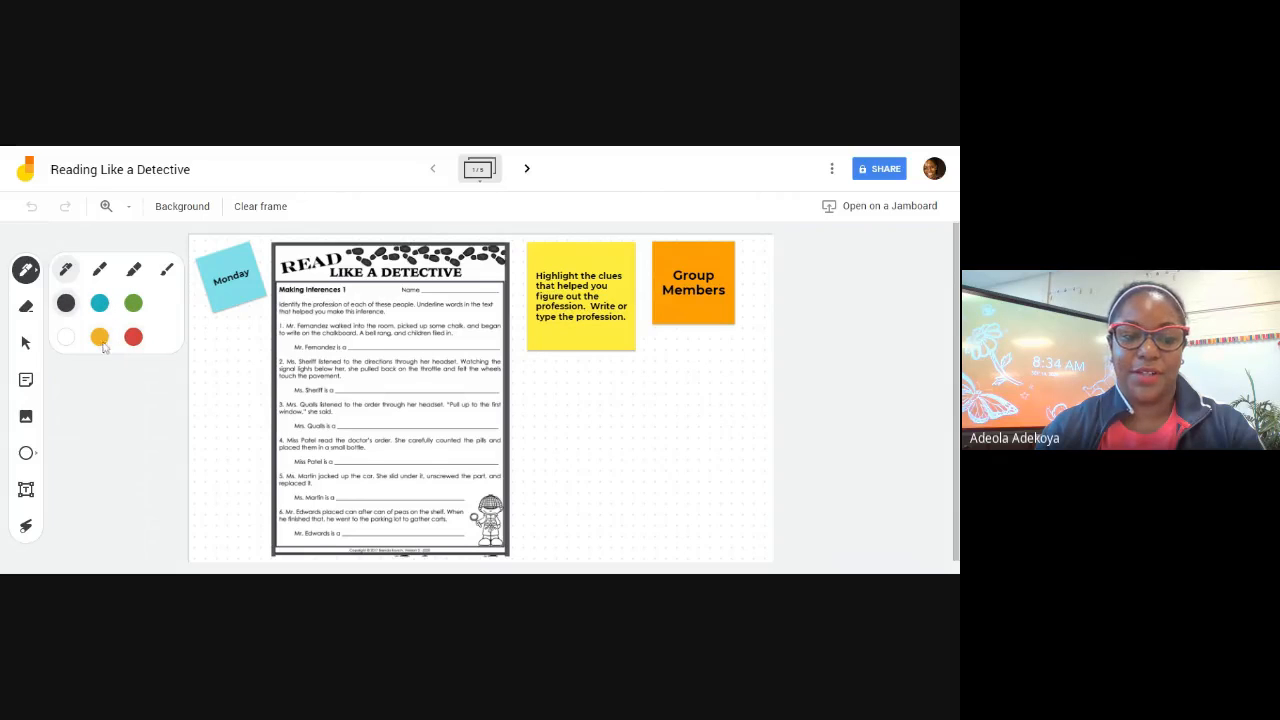
{"action": "mouse_move", "coordinate": [133, 302]}
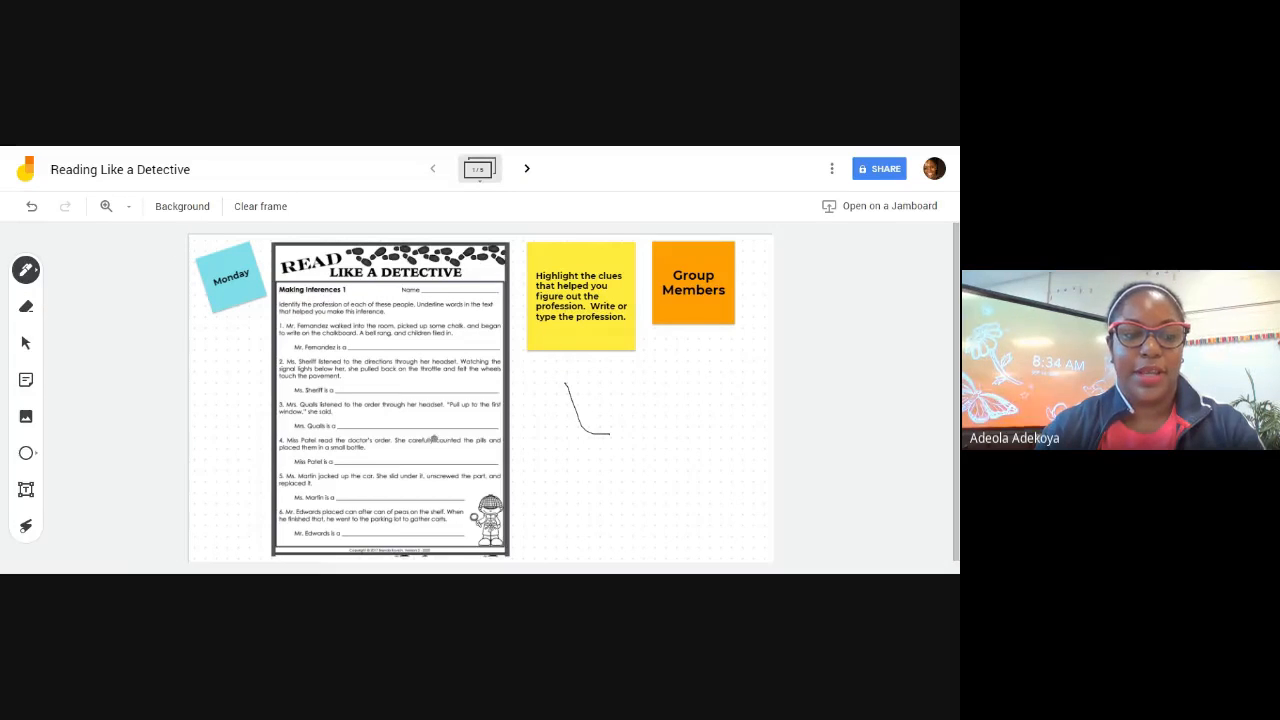
{"action": "left_click", "coordinate": [25, 306]}
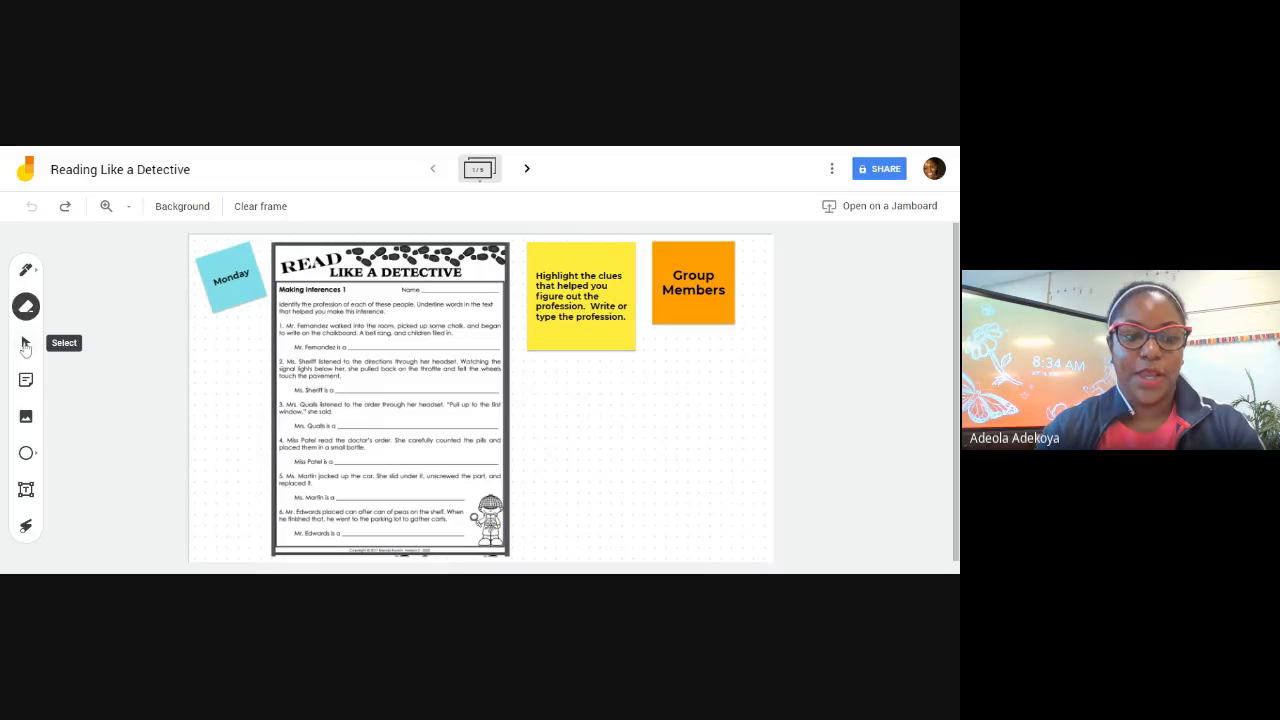
{"action": "left_click", "coordinate": [25, 342]}
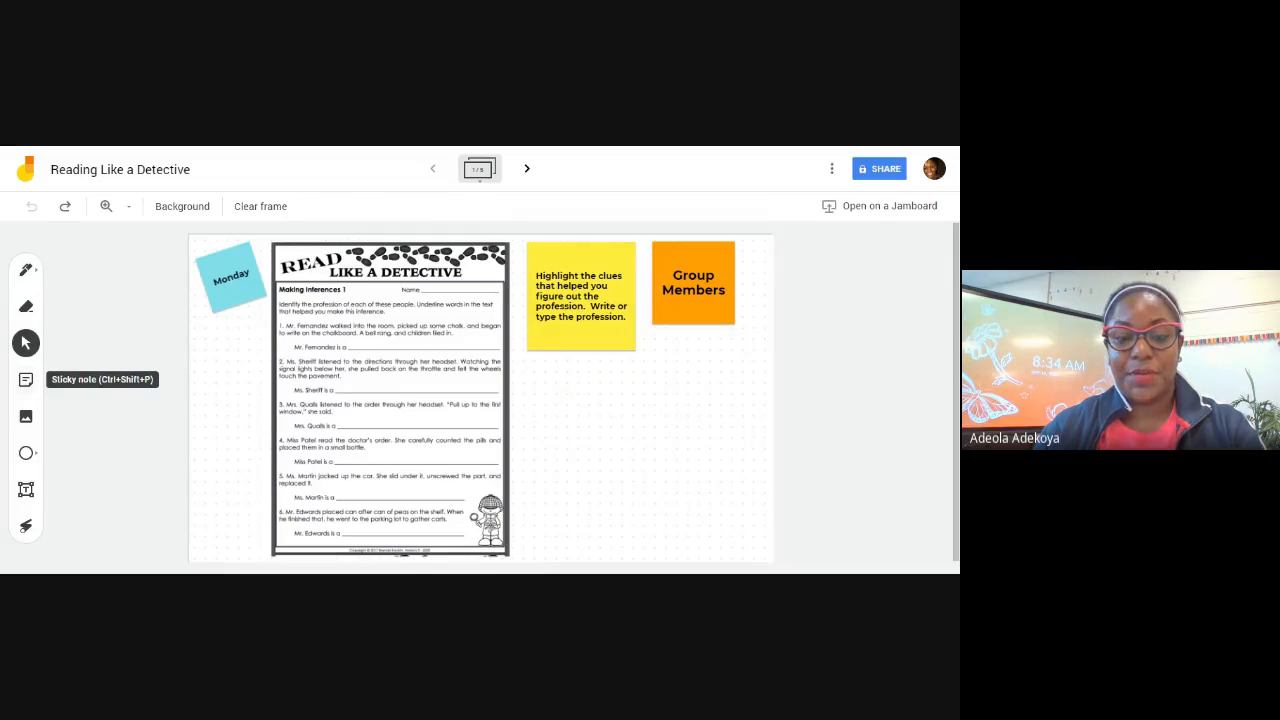
Step: Add a demo sticky note reading 'here', then delete it from the frame
{"action": "left_click", "coordinate": [25, 379]}
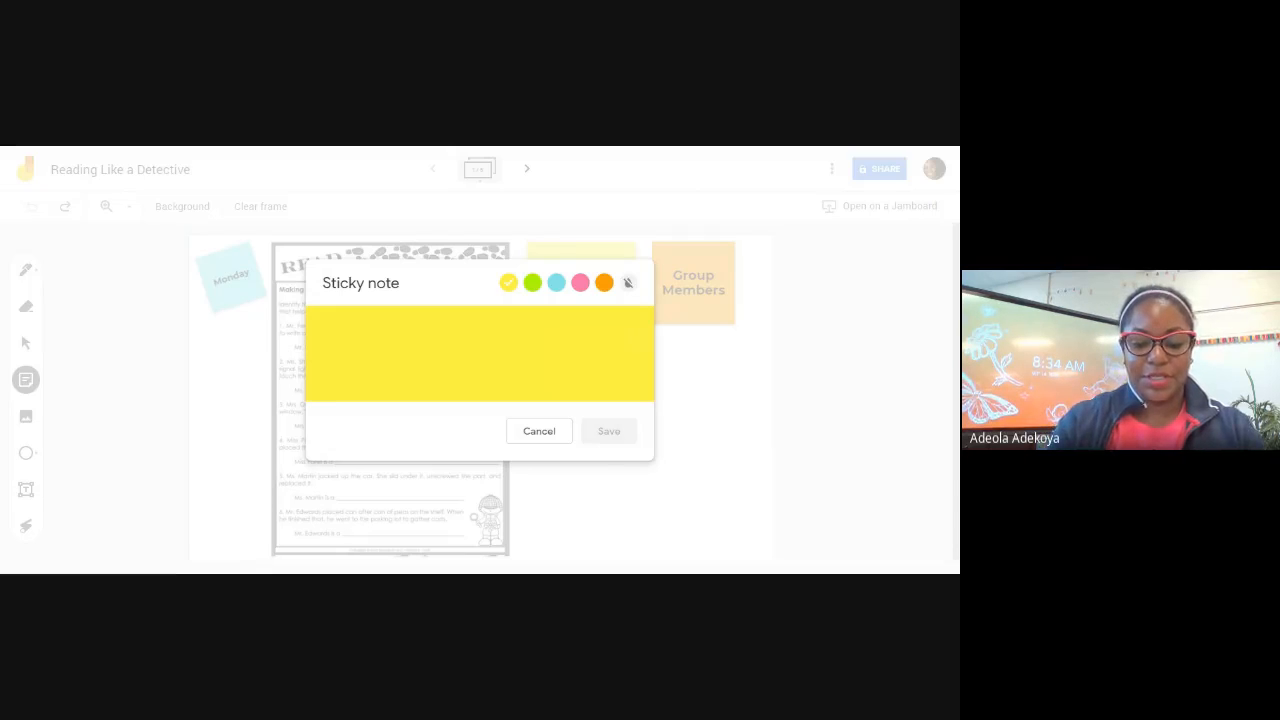
{"action": "type", "text": "here"}
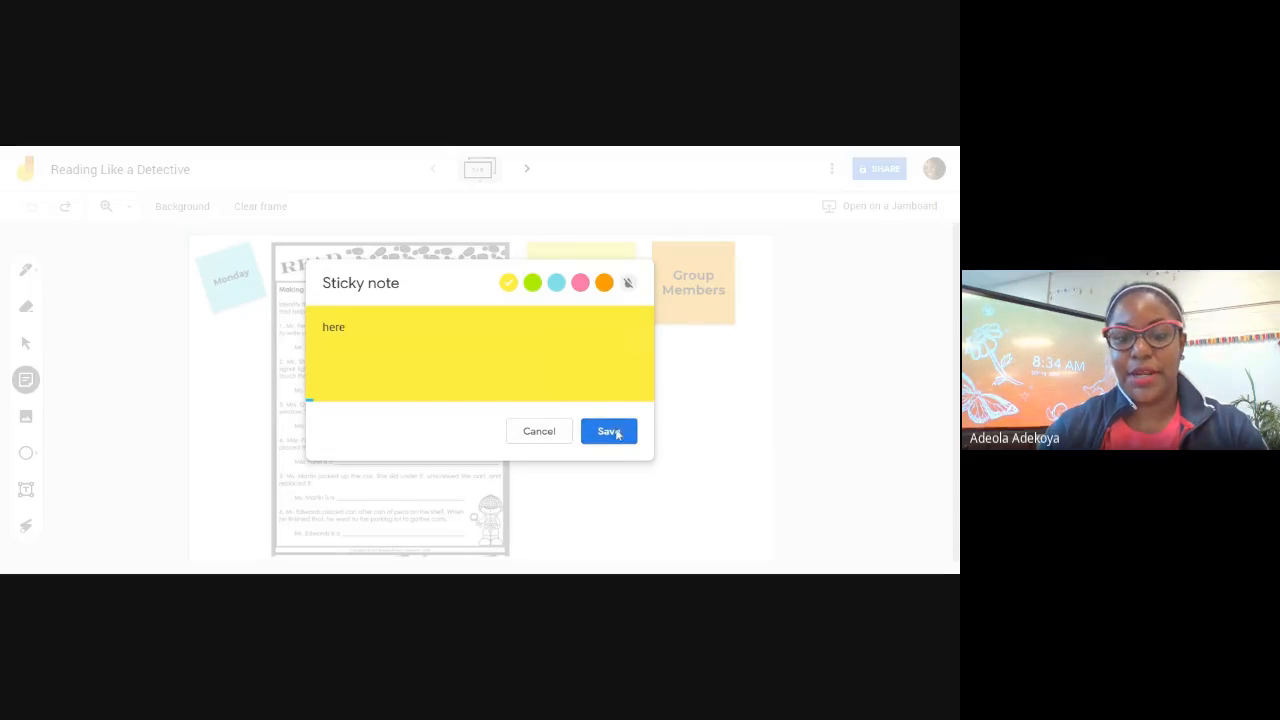
{"action": "left_click", "coordinate": [608, 431]}
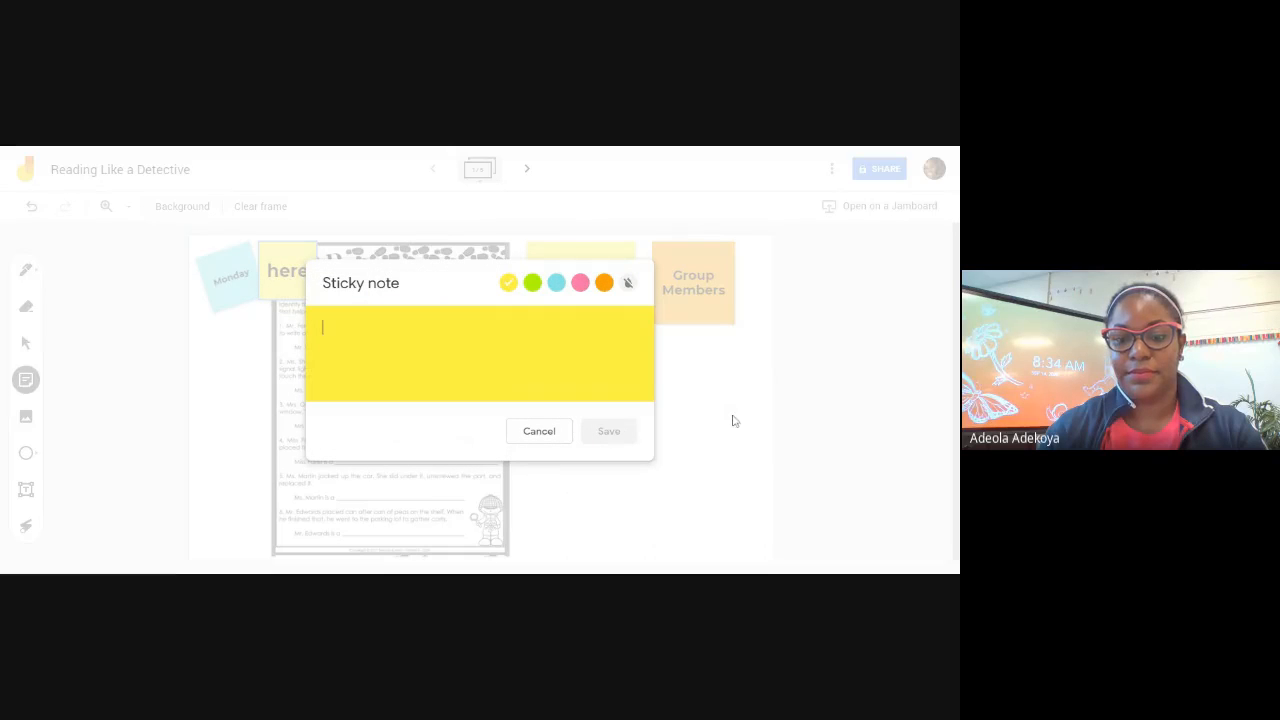
{"action": "left_click", "coordinate": [539, 431]}
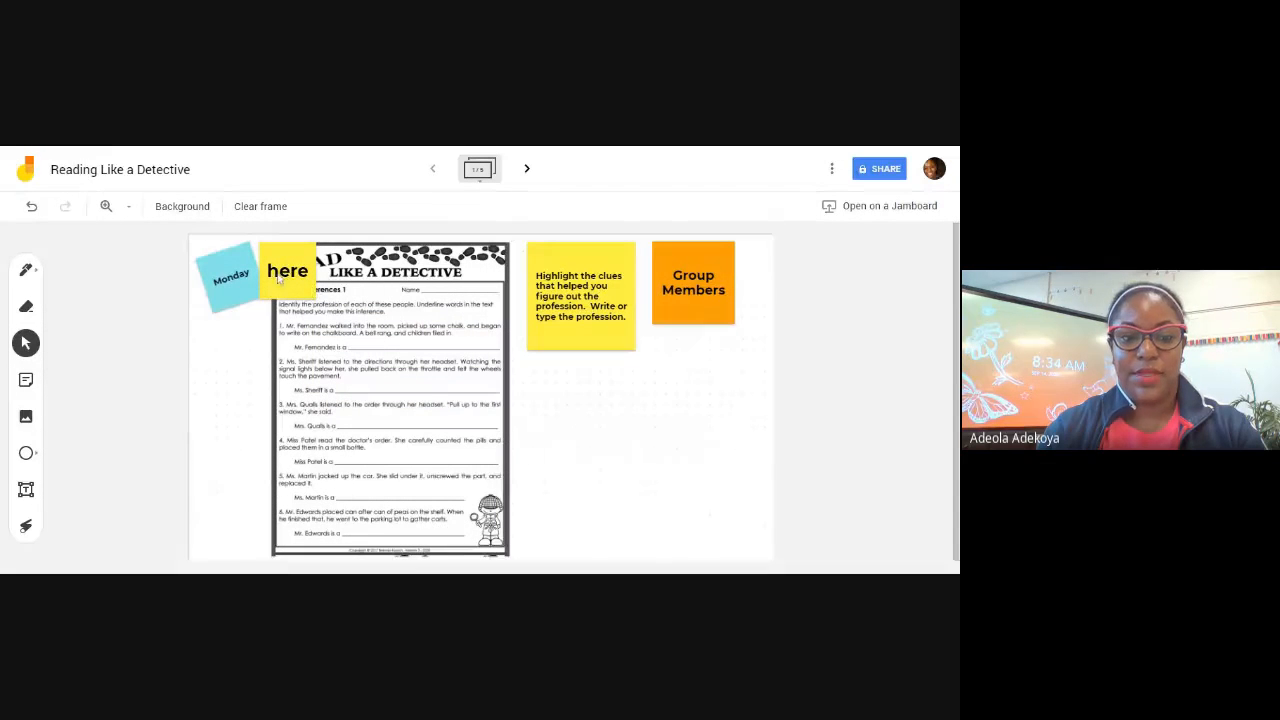
{"action": "left_click", "coordinate": [287, 270]}
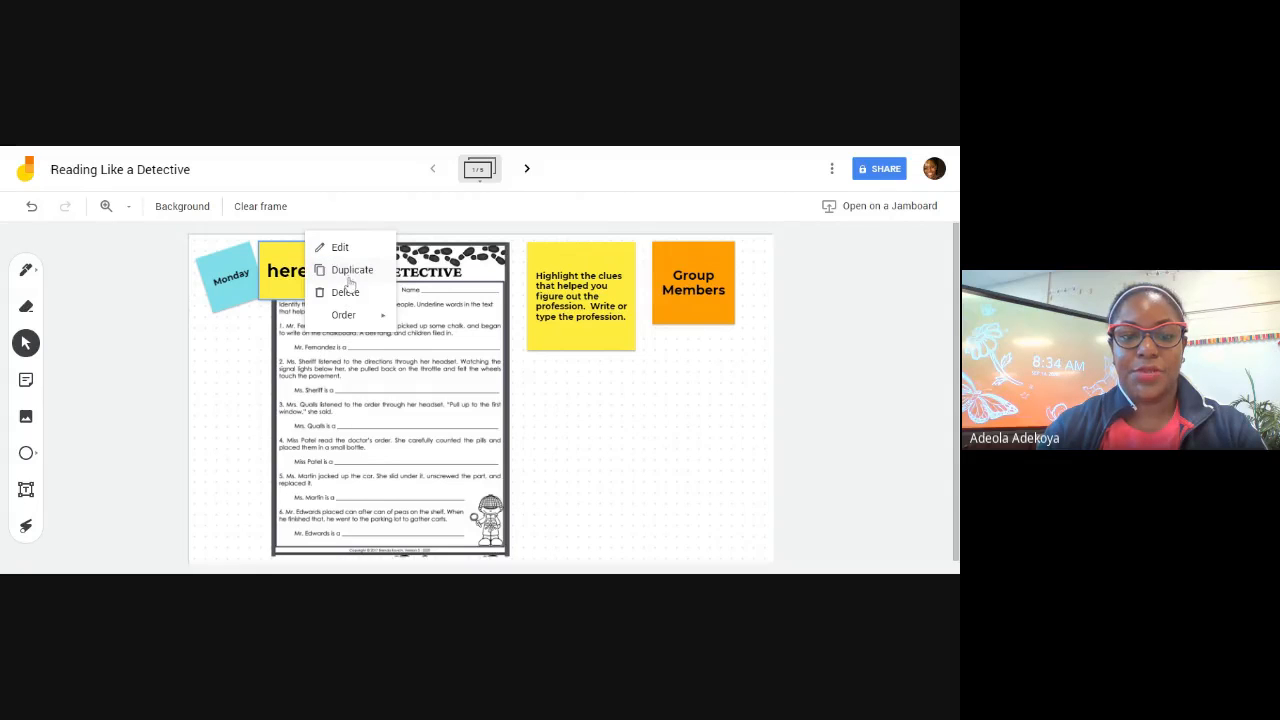
{"action": "mouse_move", "coordinate": [347, 296]}
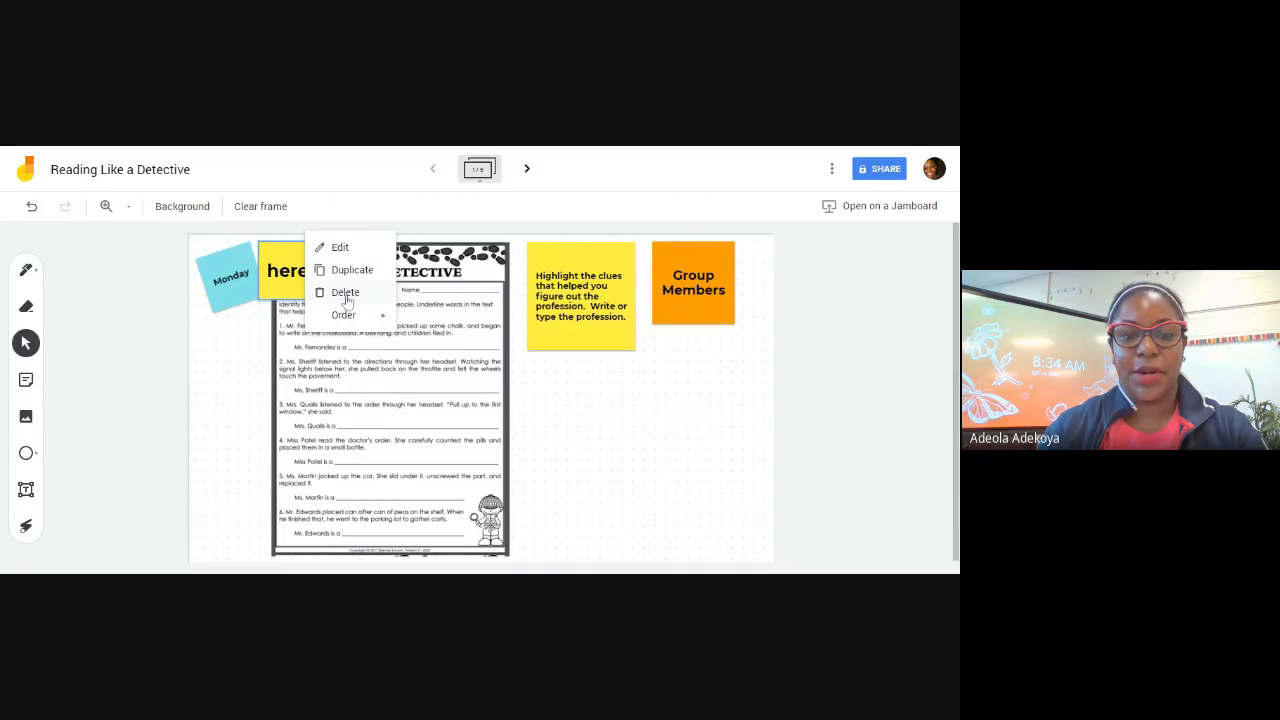
{"action": "left_click", "coordinate": [344, 292]}
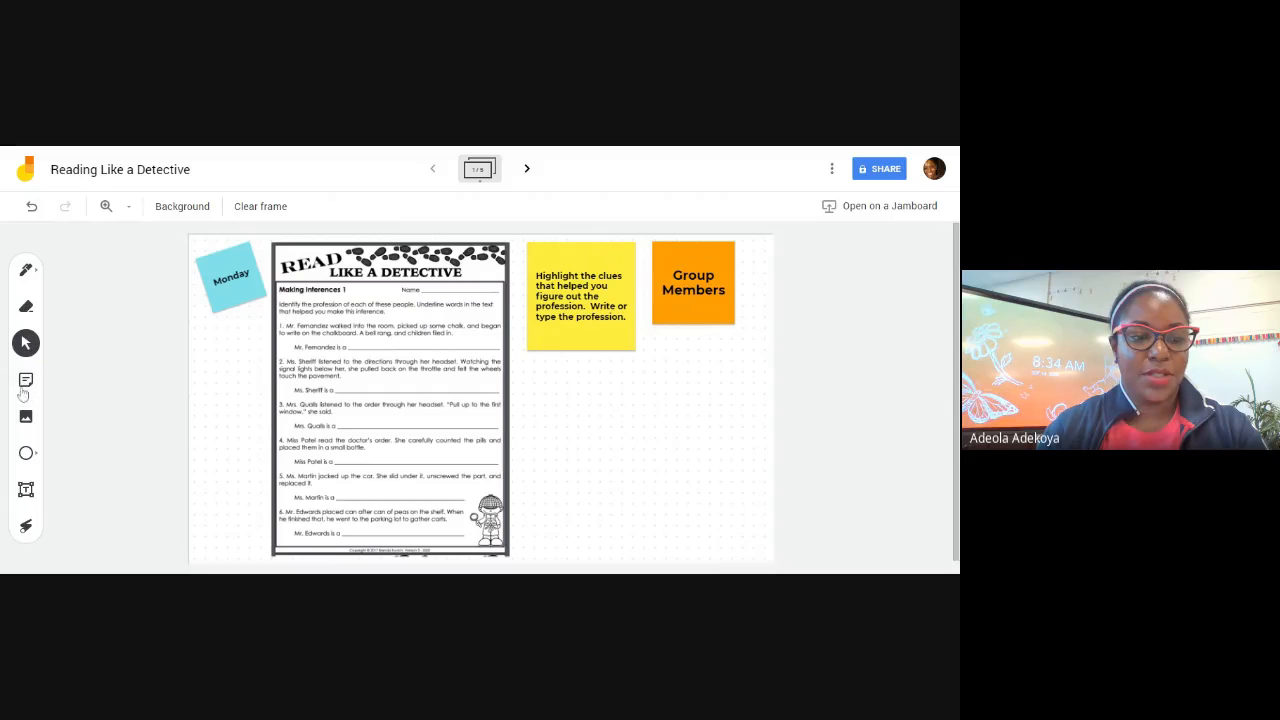
{"action": "mouse_move", "coordinate": [25, 416]}
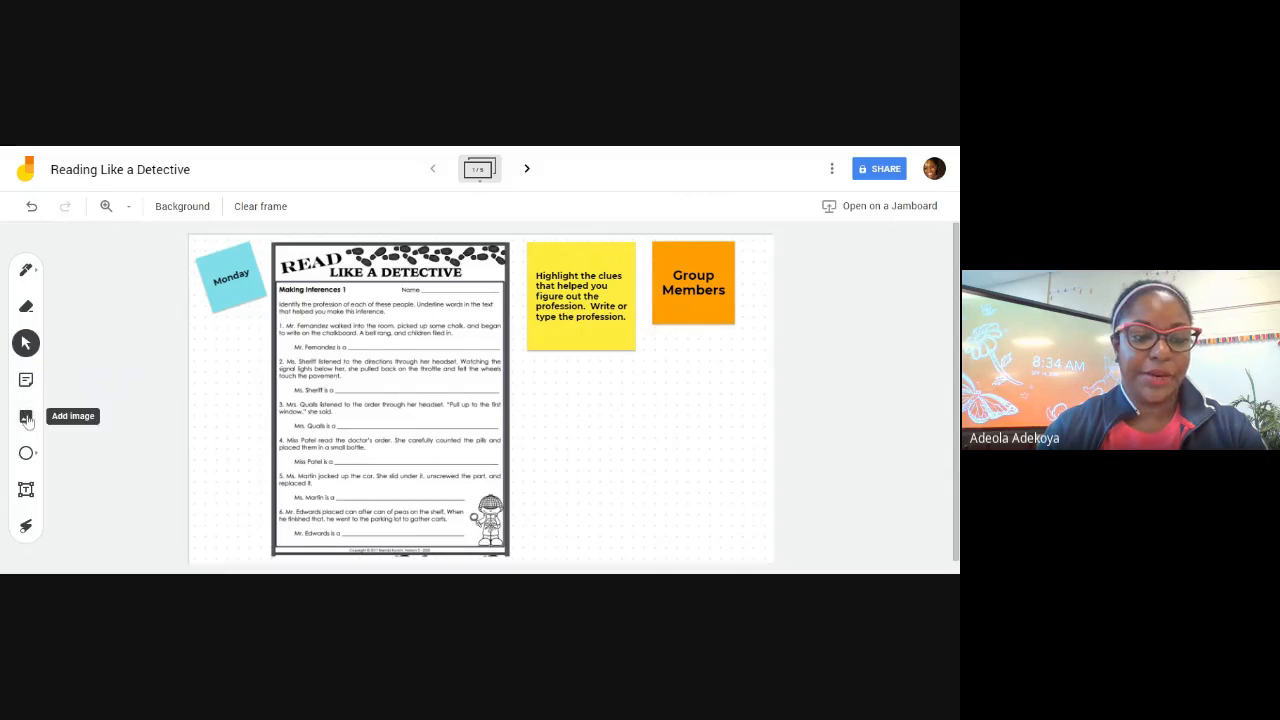
{"action": "left_click", "coordinate": [25, 416]}
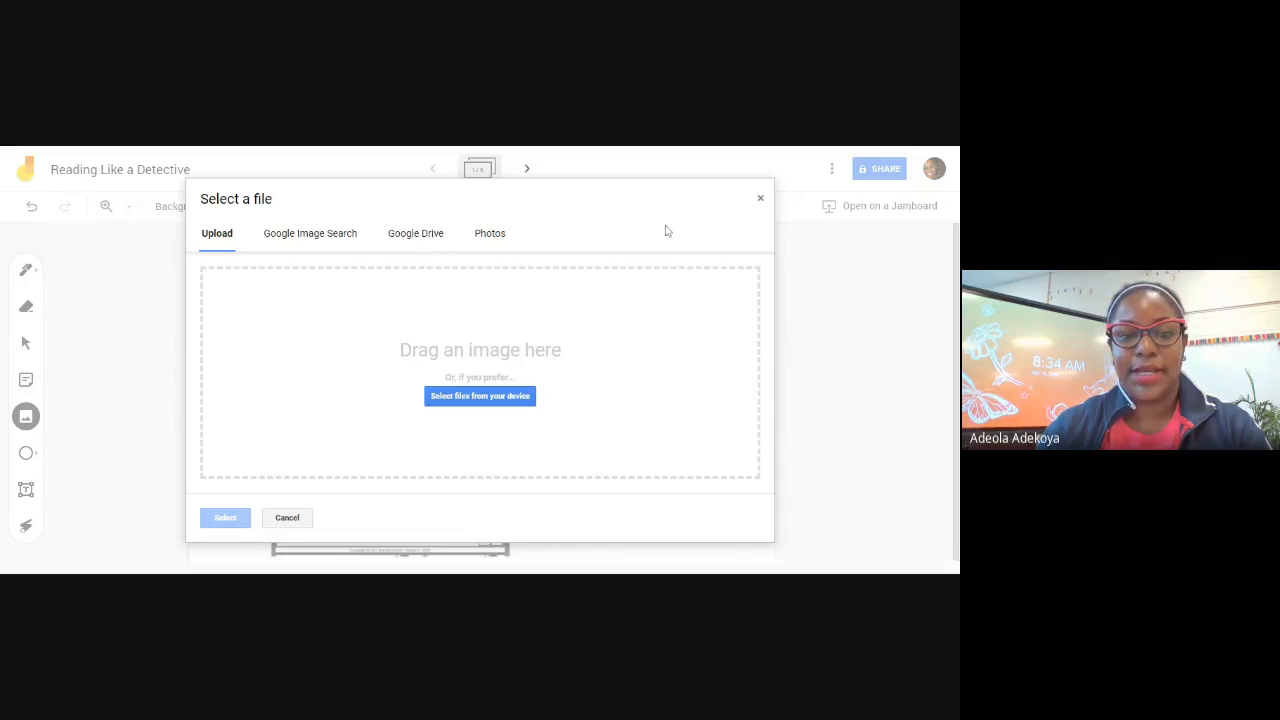
{"action": "mouse_move", "coordinate": [760, 200]}
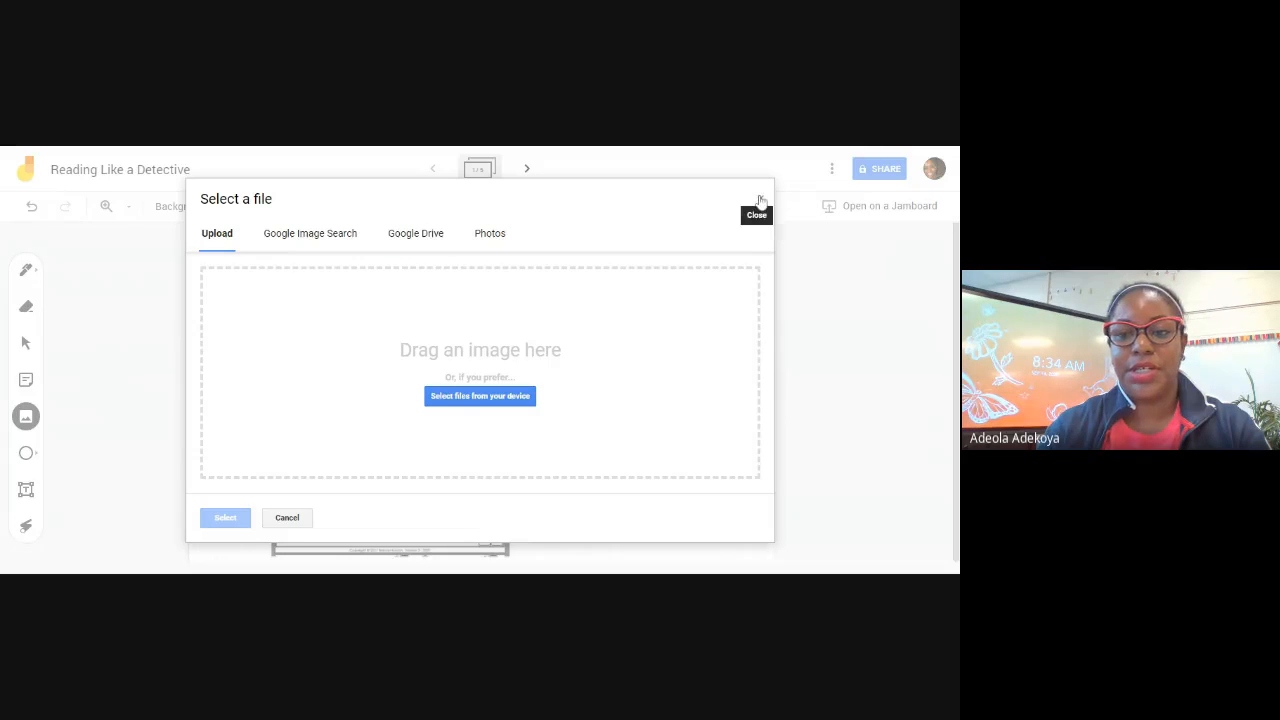
{"action": "left_click", "coordinate": [757, 207]}
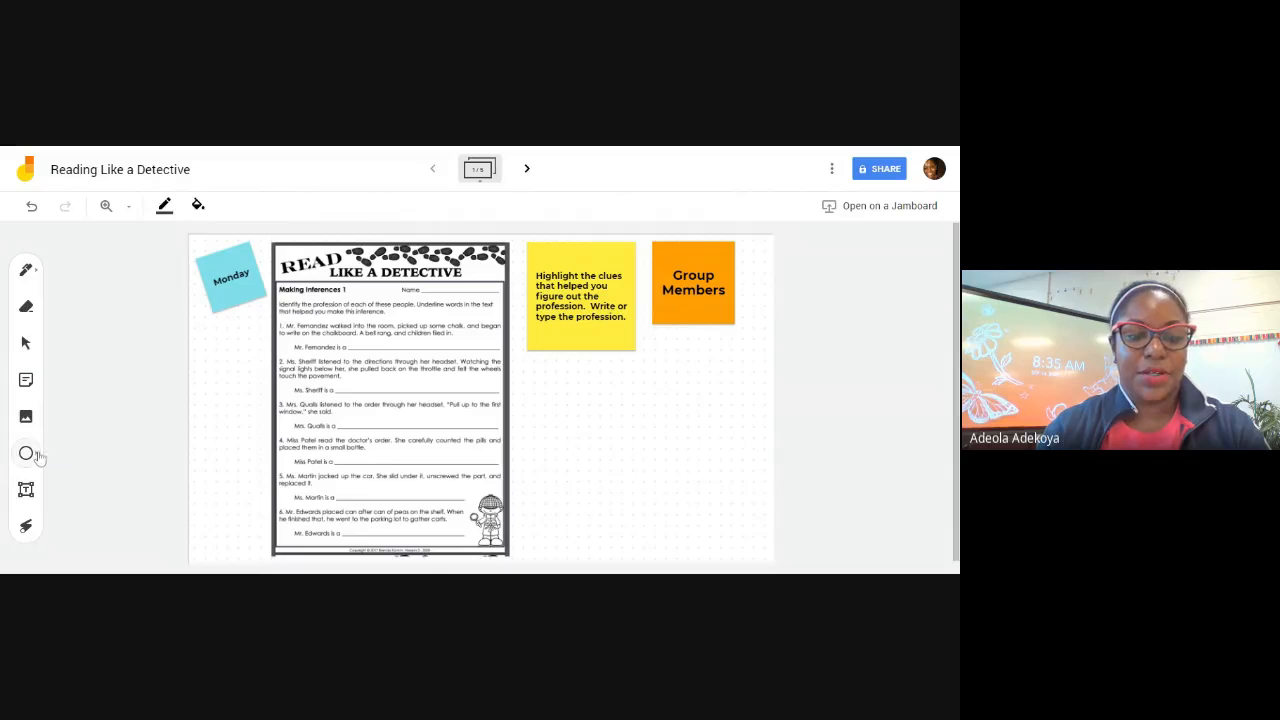
{"action": "mouse_move", "coordinate": [26, 453]}
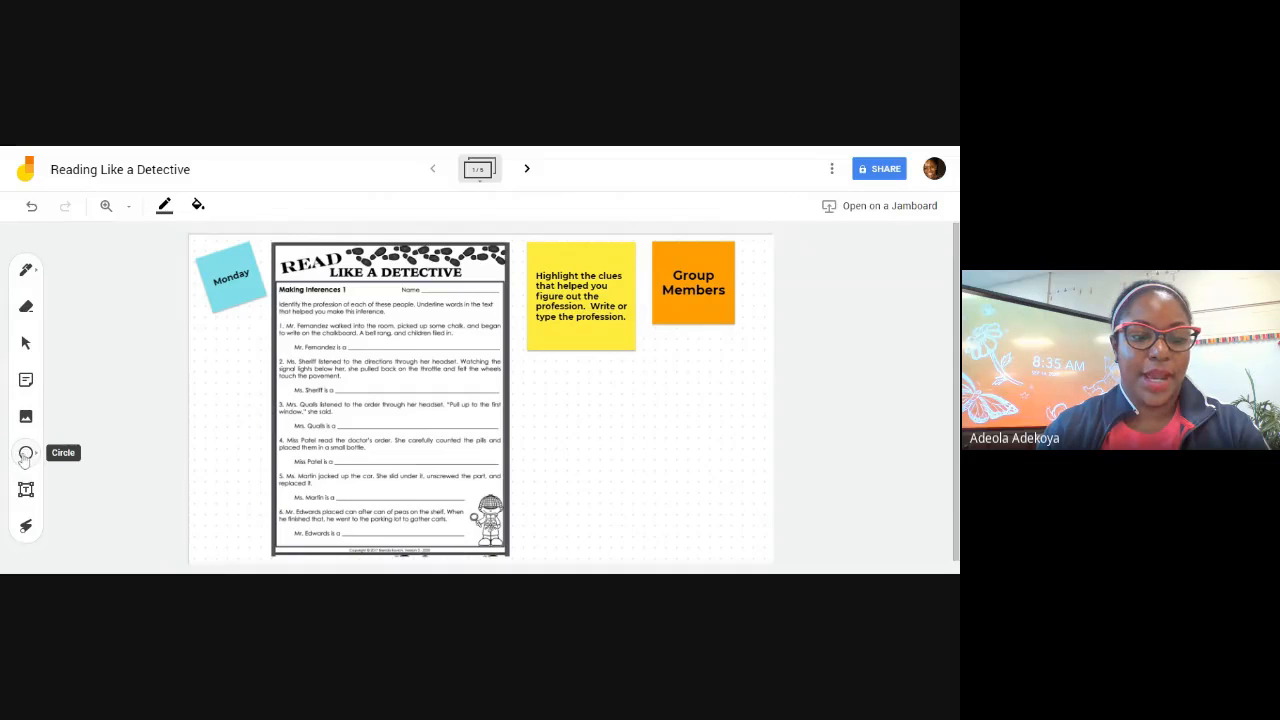
{"action": "left_click", "coordinate": [25, 452]}
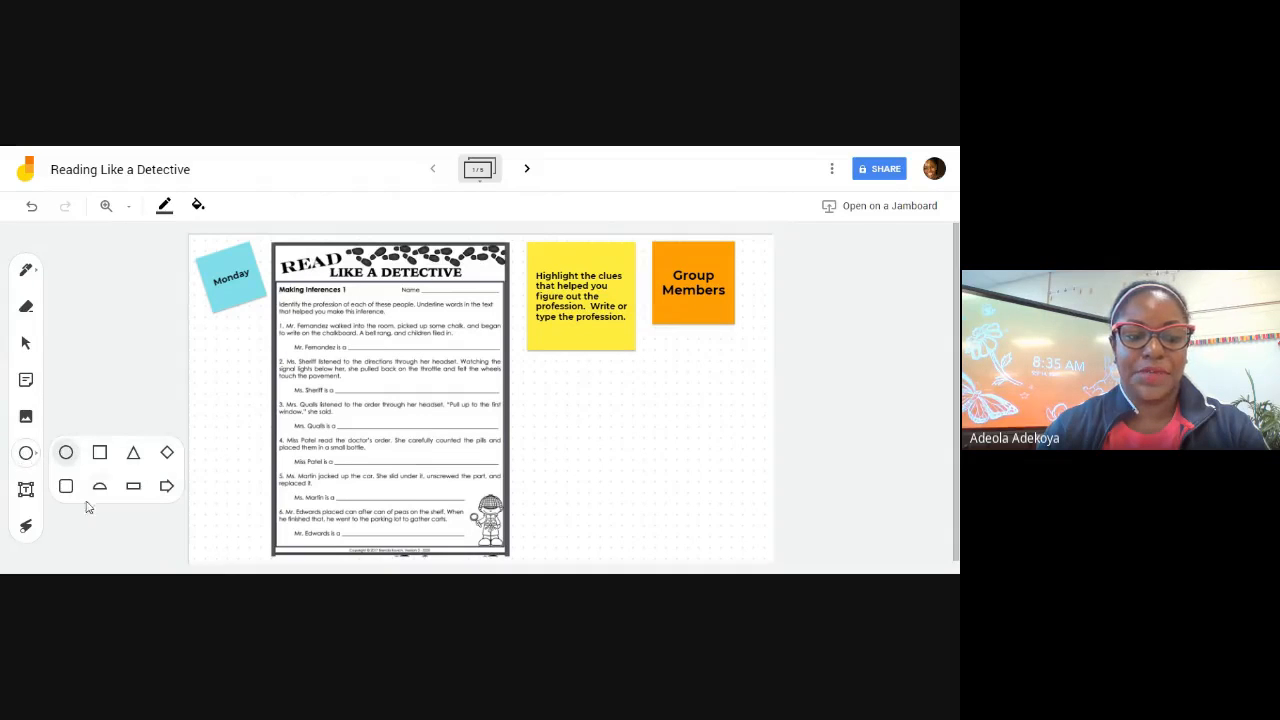
{"action": "left_click", "coordinate": [25, 452]}
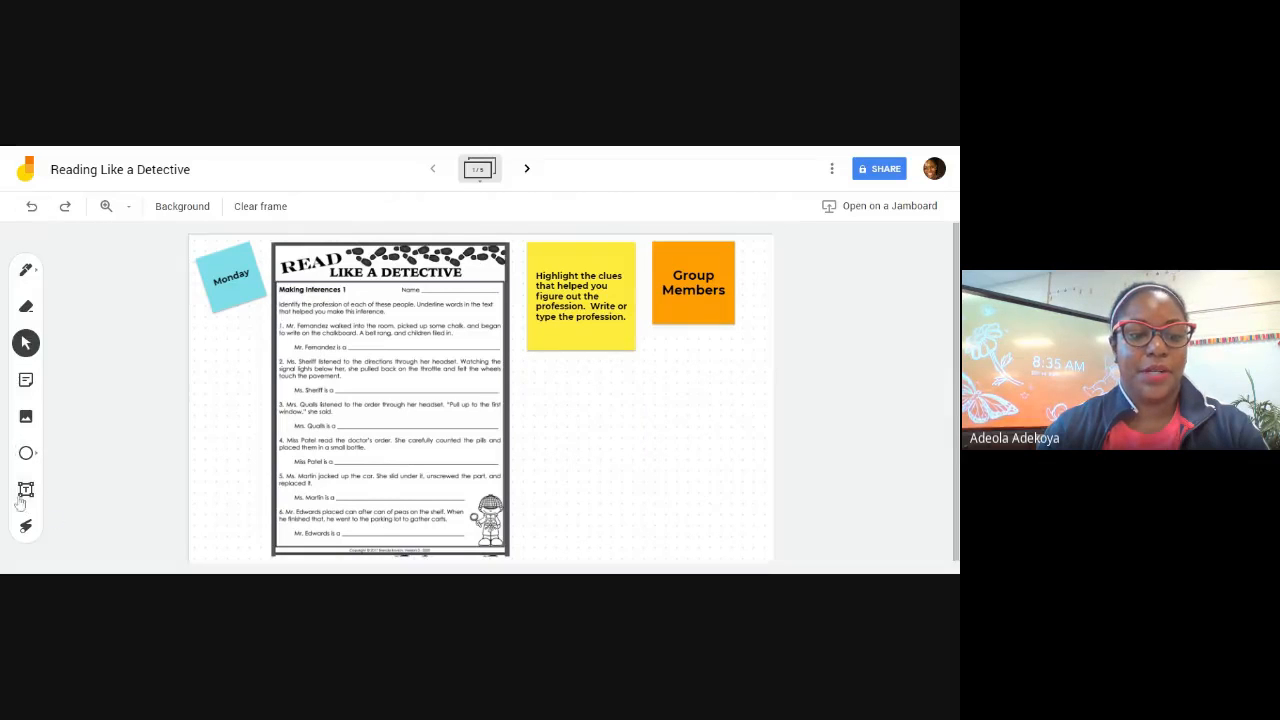
{"action": "left_click", "coordinate": [25, 489]}
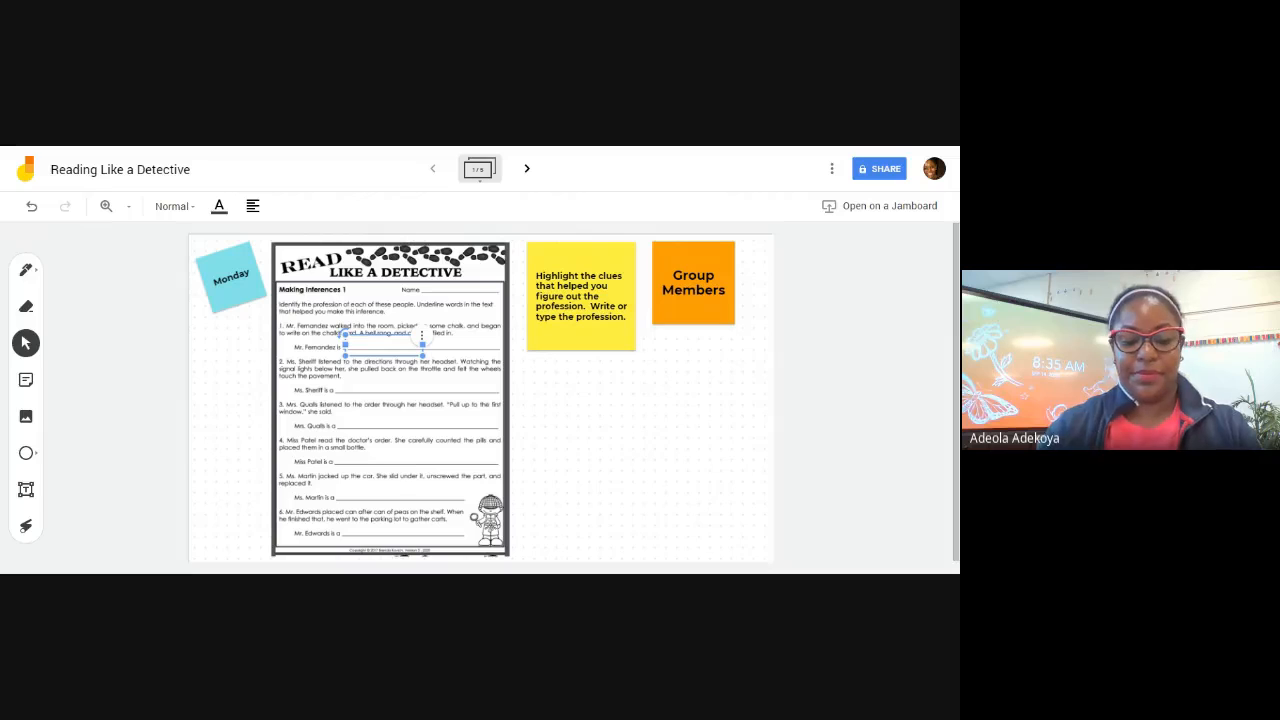
{"action": "type", "text": "here"}
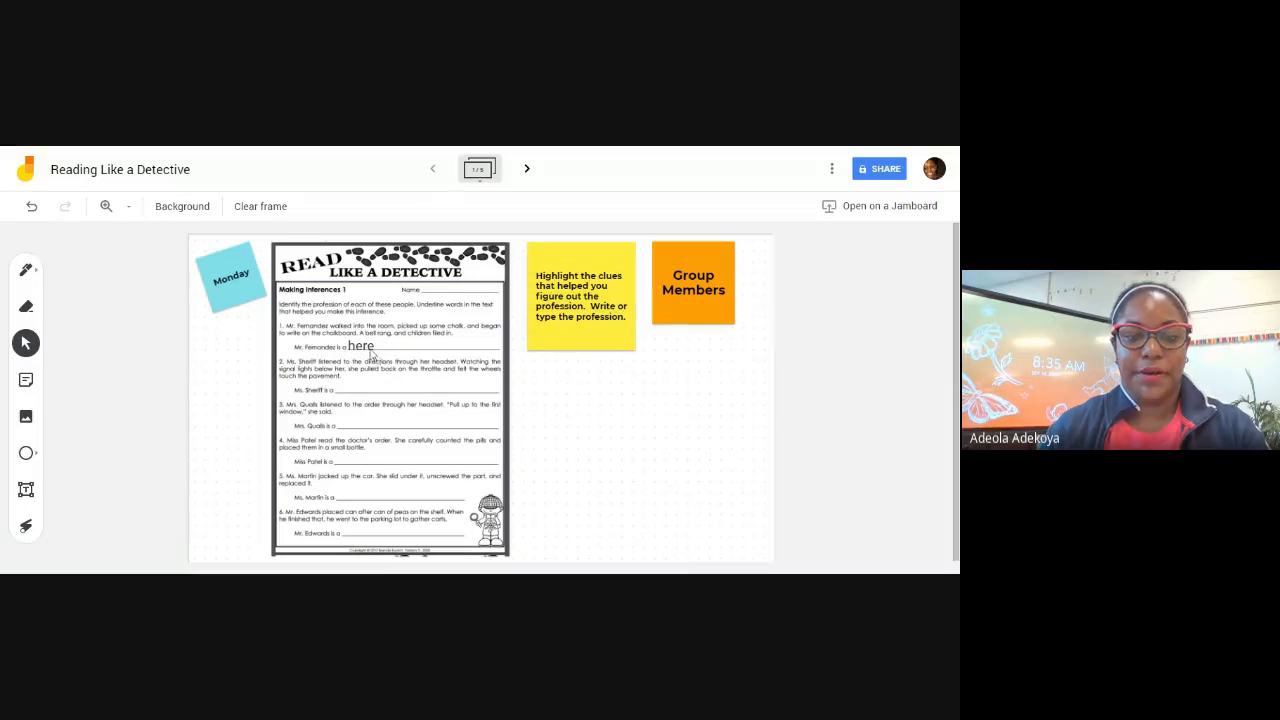
{"action": "right_click", "coordinate": [360, 345]}
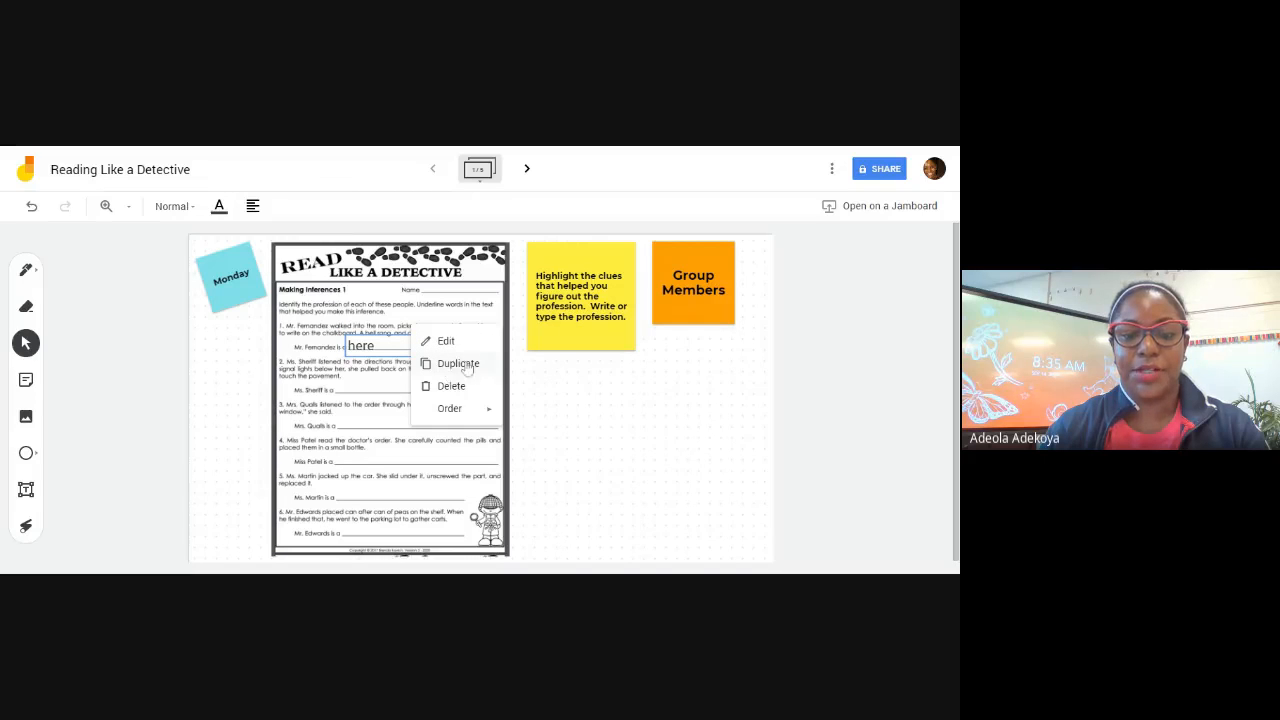
{"action": "mouse_move", "coordinate": [453, 390]}
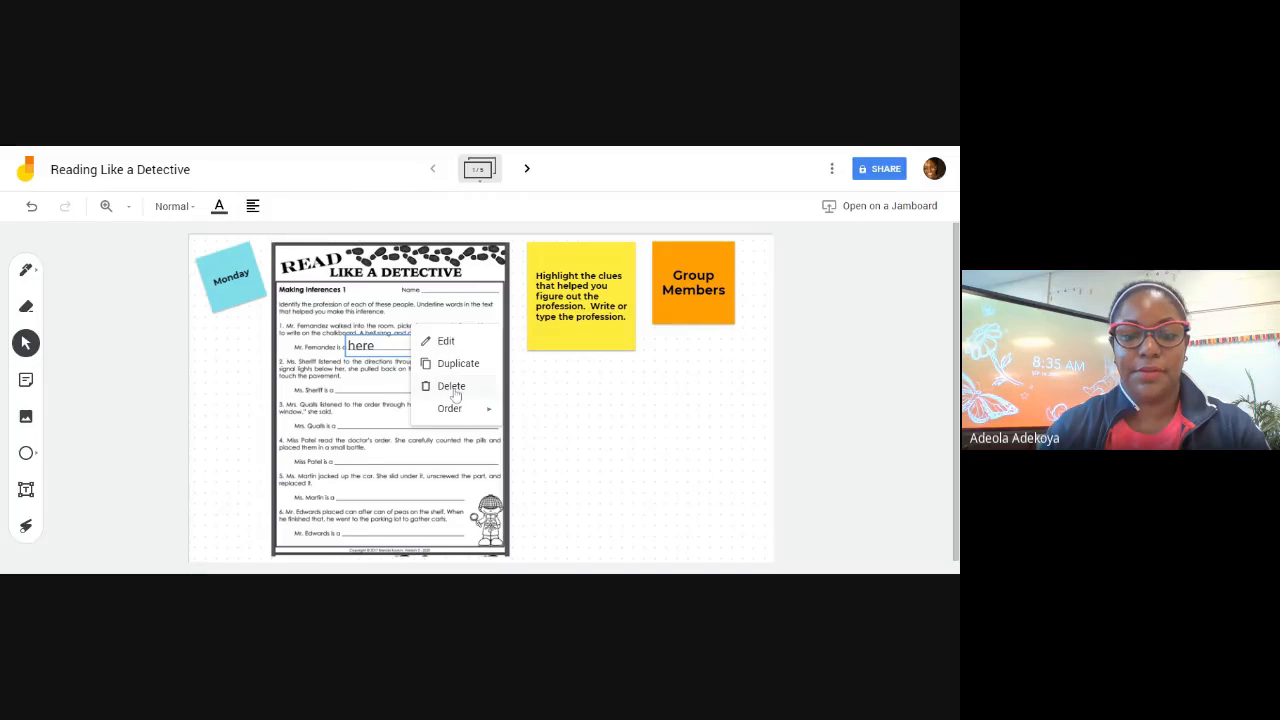
{"action": "left_click", "coordinate": [451, 386]}
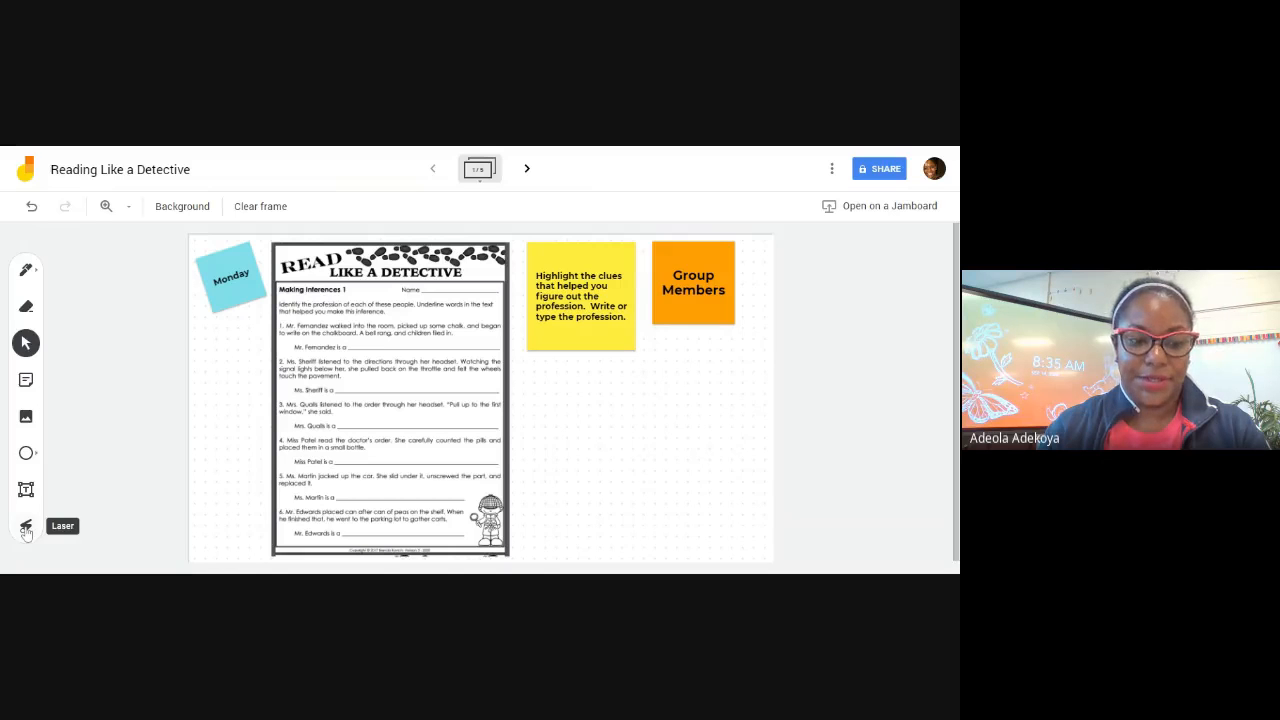
Step: Trace a temporary laser-pointer trail over the first worksheet questions
{"action": "left_click", "coordinate": [26, 526]}
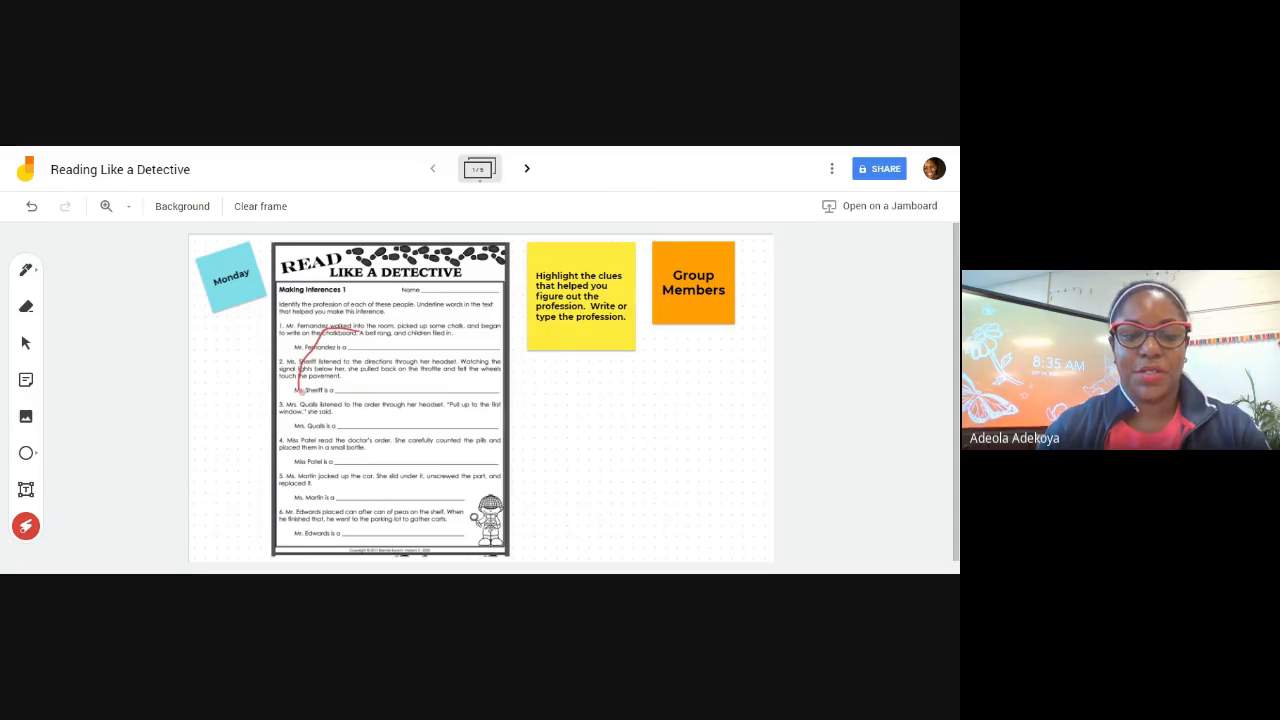
{"action": "left_click_drag", "start_coordinate": [310, 320], "coordinate": [420, 410]}
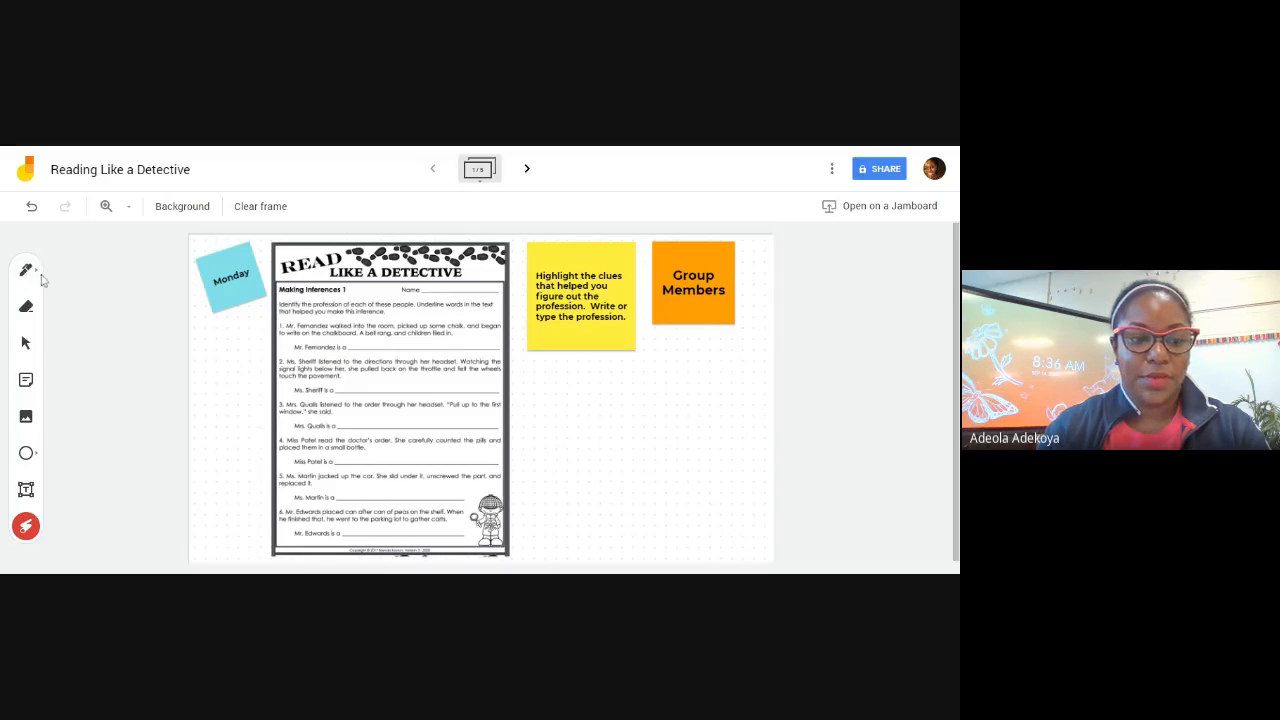
Step: Switch to the pen tool for yellow highlighting of question 1's clue words
{"action": "left_click", "coordinate": [26, 269]}
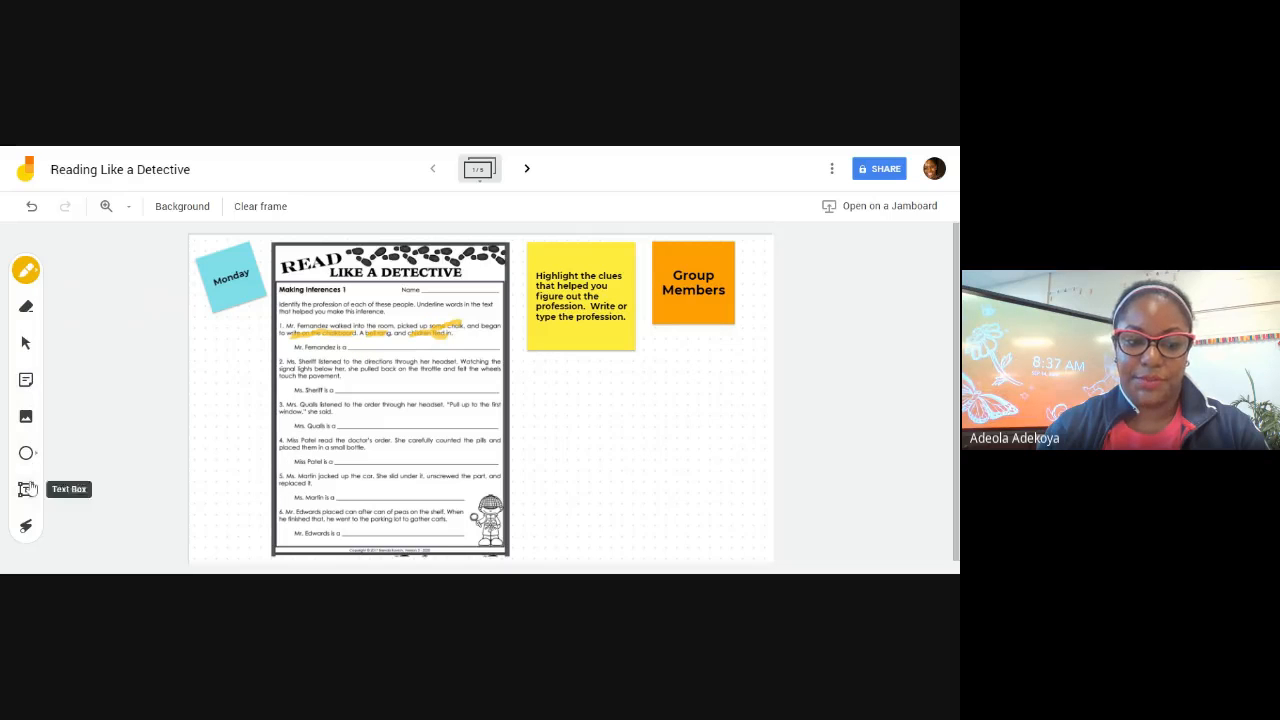
Step: Type 'teacher' in a text box on question 1's answer line
{"action": "left_click", "coordinate": [26, 489]}
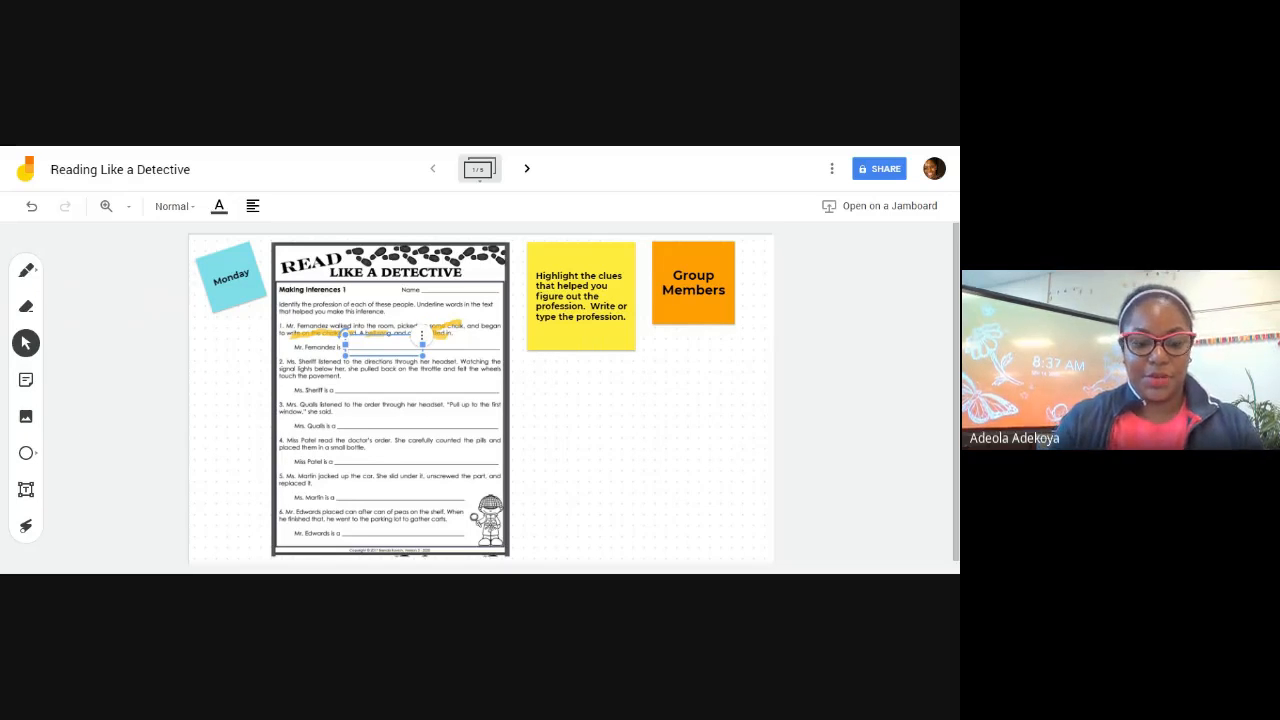
{"action": "type", "text": "teacher"}
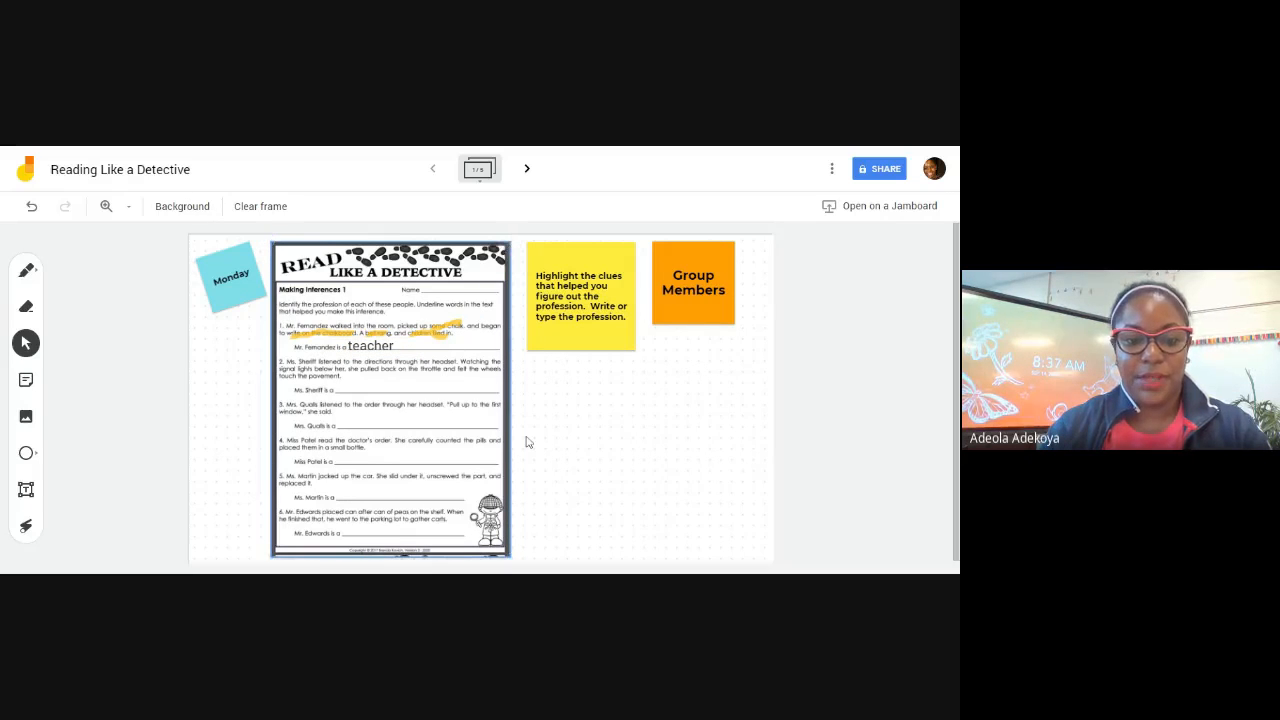
{"action": "left_click", "coordinate": [390, 400]}
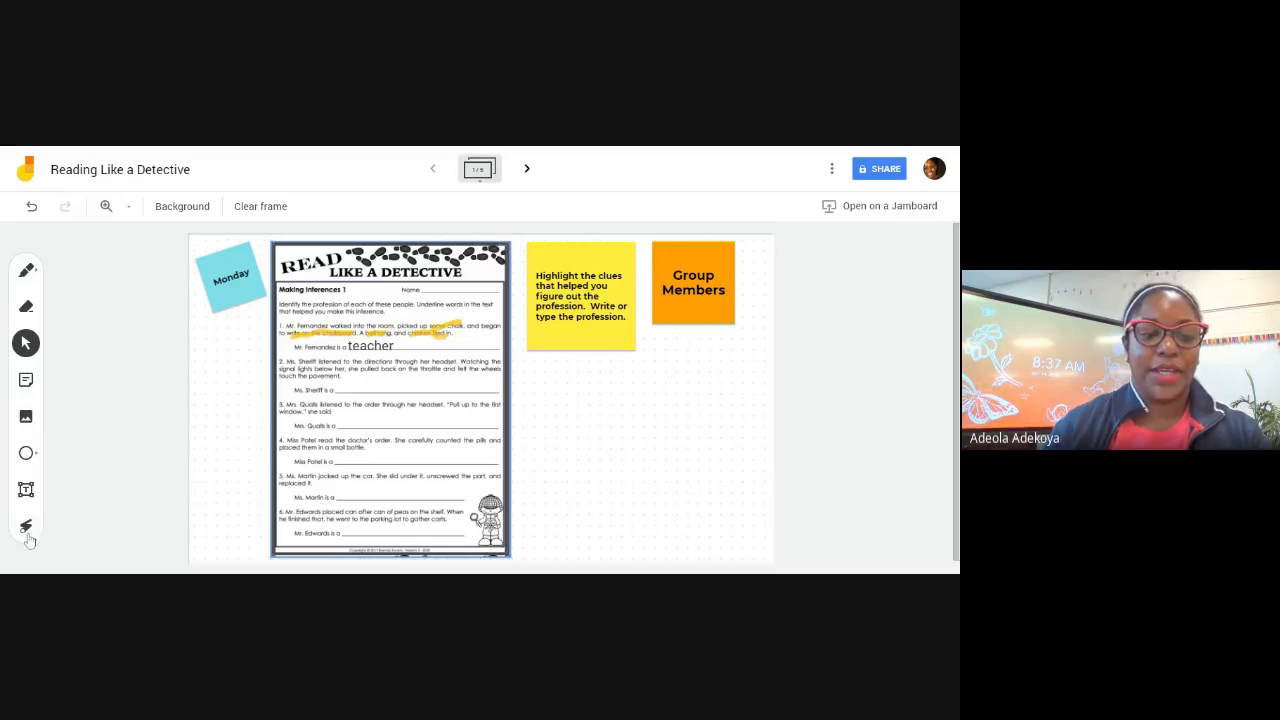
{"action": "left_click", "coordinate": [25, 526]}
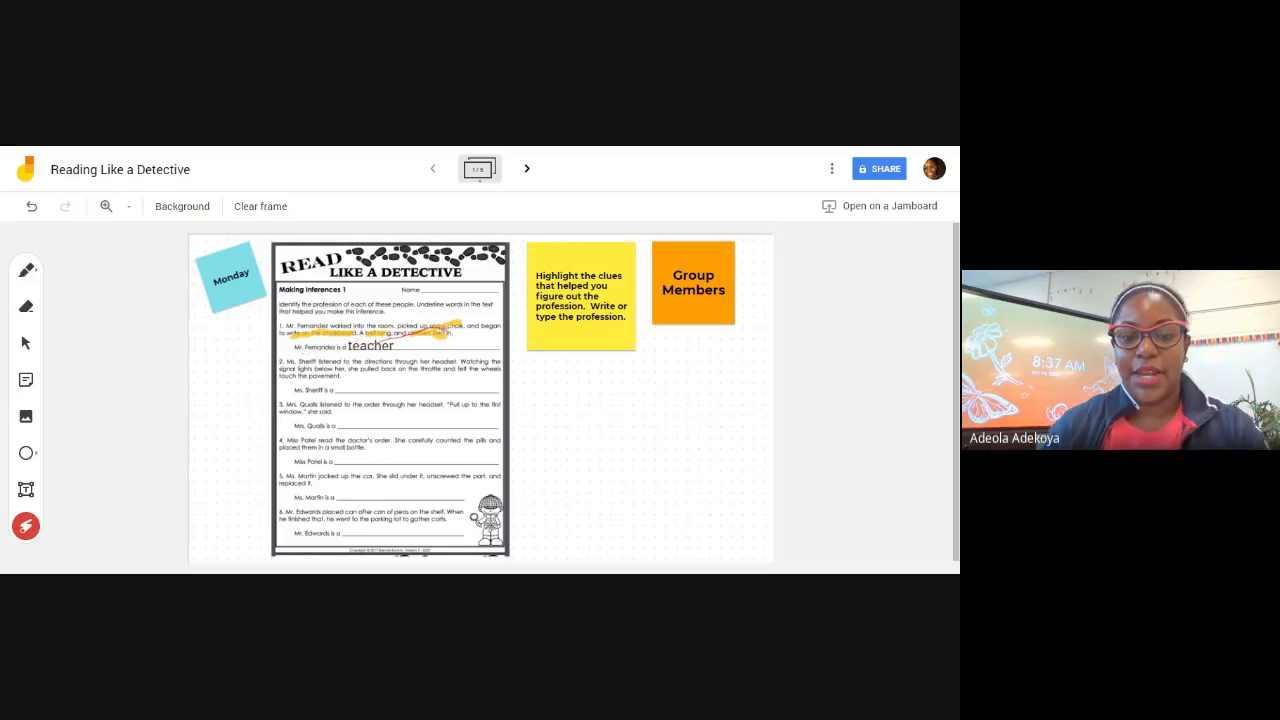
{"action": "left_click", "coordinate": [25, 342]}
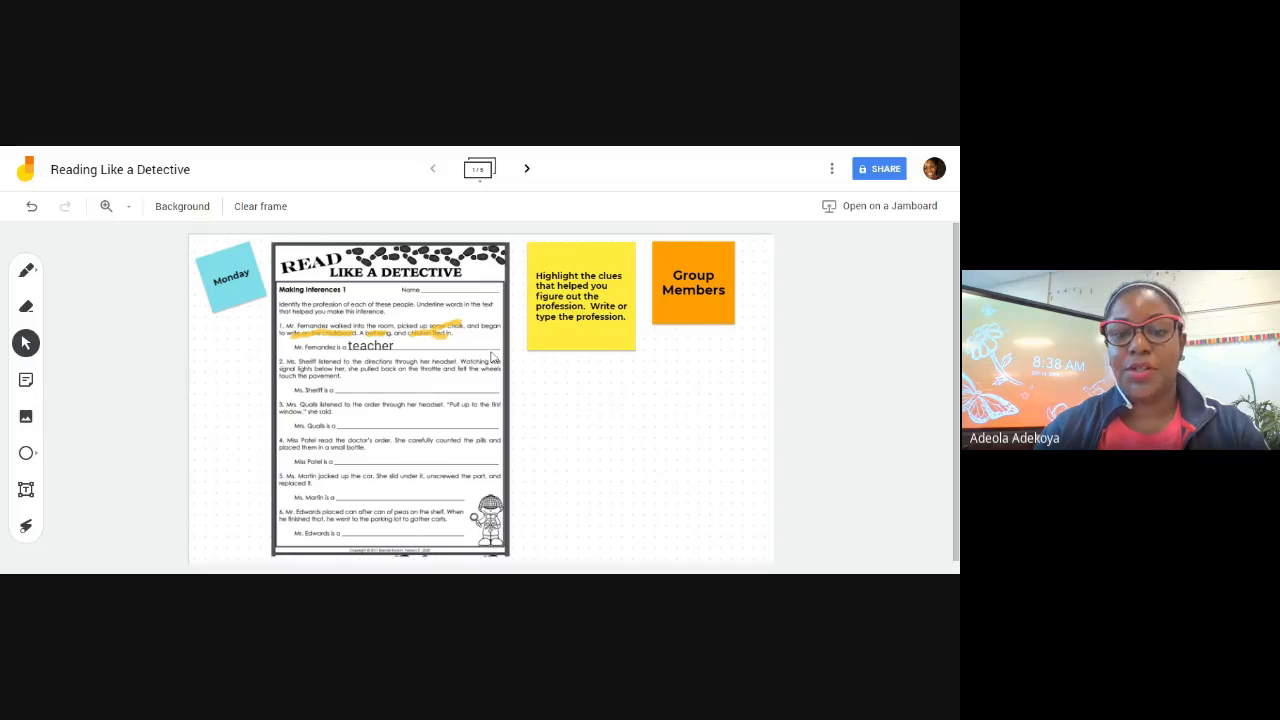
{"action": "mouse_move", "coordinate": [482, 352]}
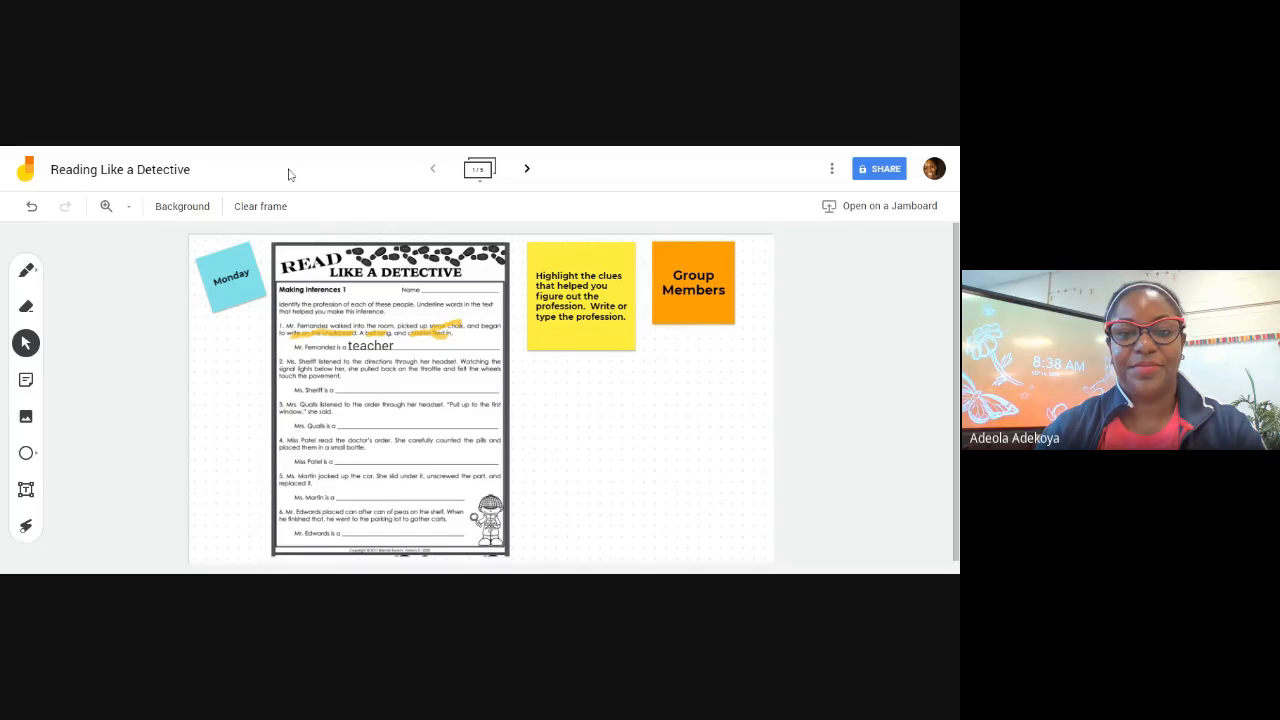
{"action": "mouse_move", "coordinate": [673, 195]}
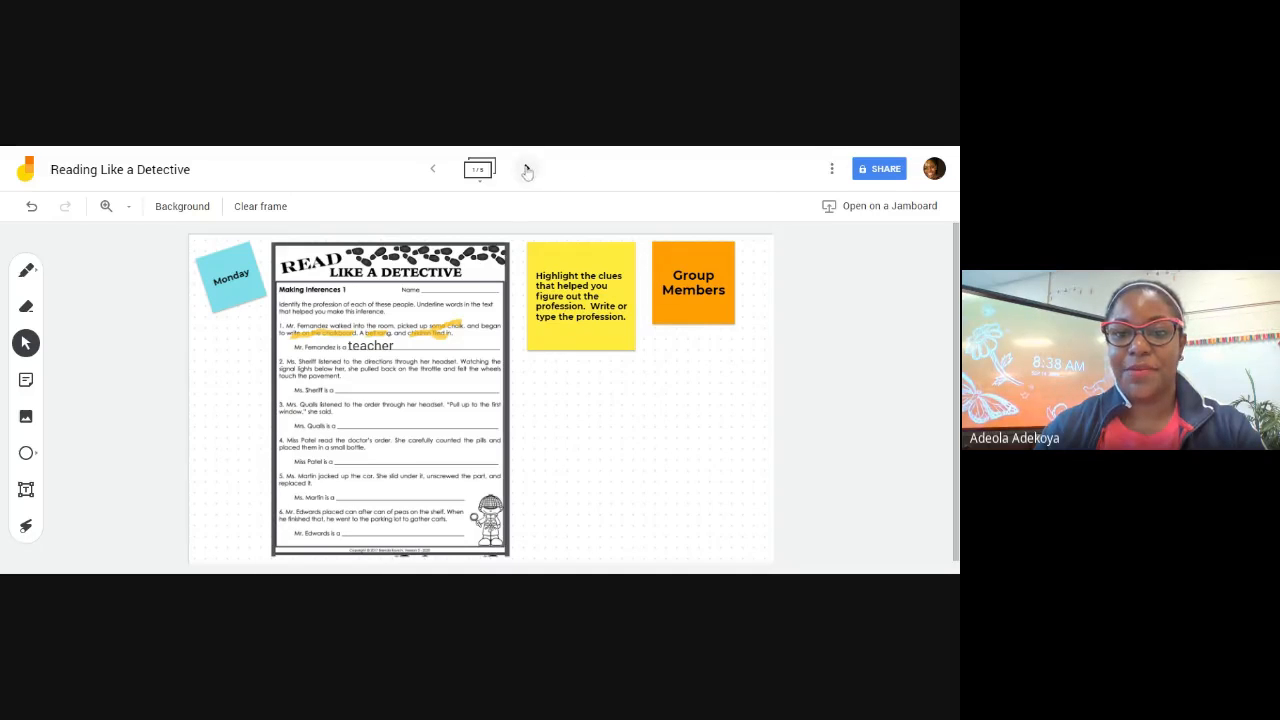
Step: Page through frames 2–5, ending on frame 3 with Anthony, Jameir, Brittany and Miguel
{"action": "left_click", "coordinate": [526, 168]}
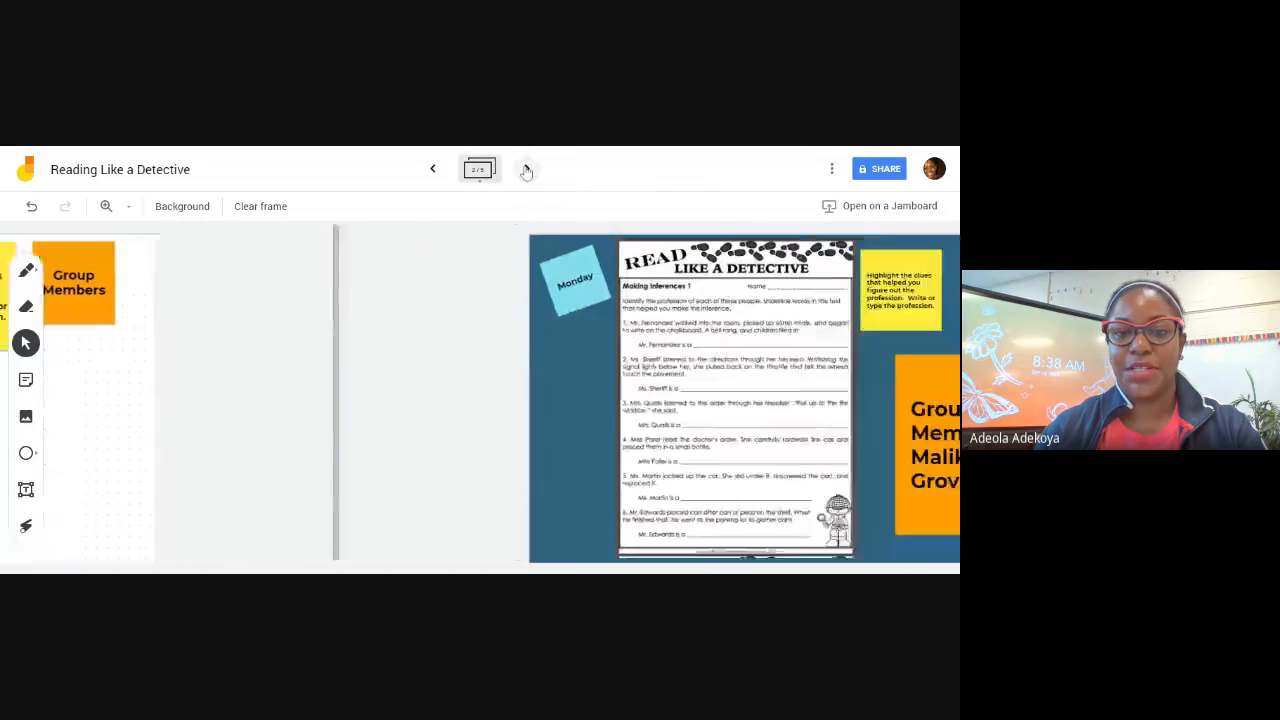
{"action": "left_click", "coordinate": [433, 168]}
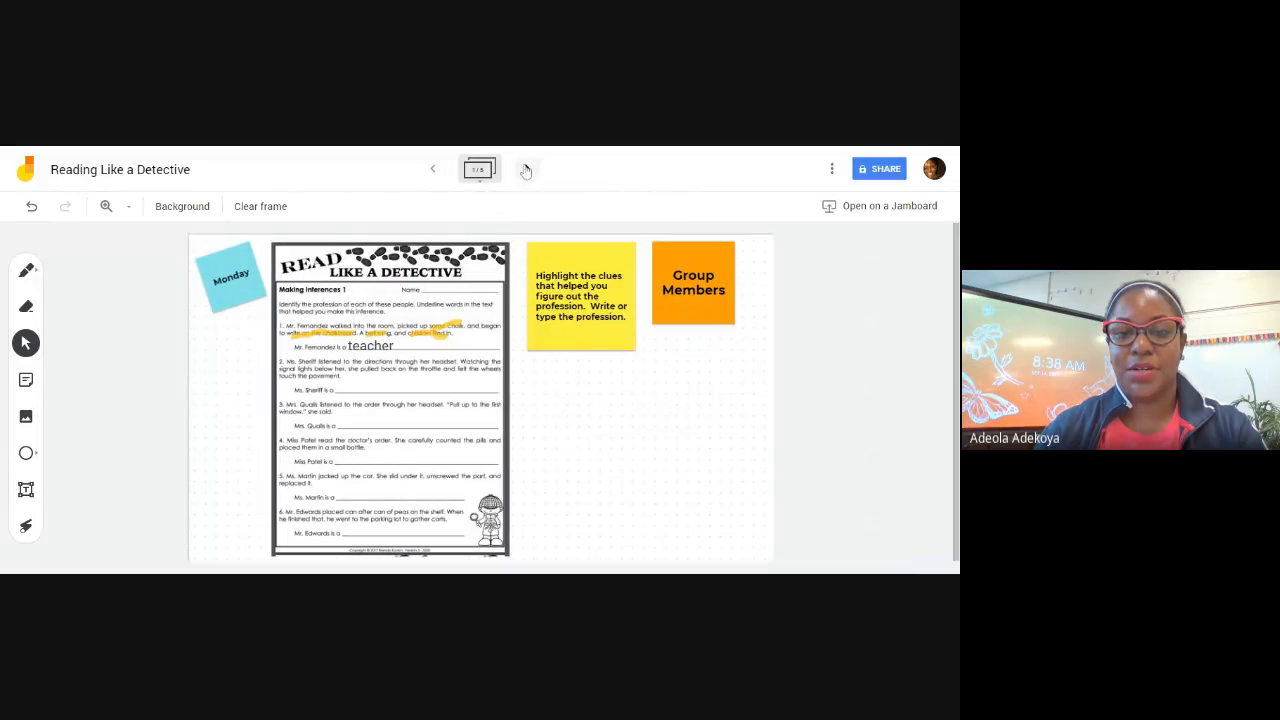
{"action": "left_click", "coordinate": [527, 168]}
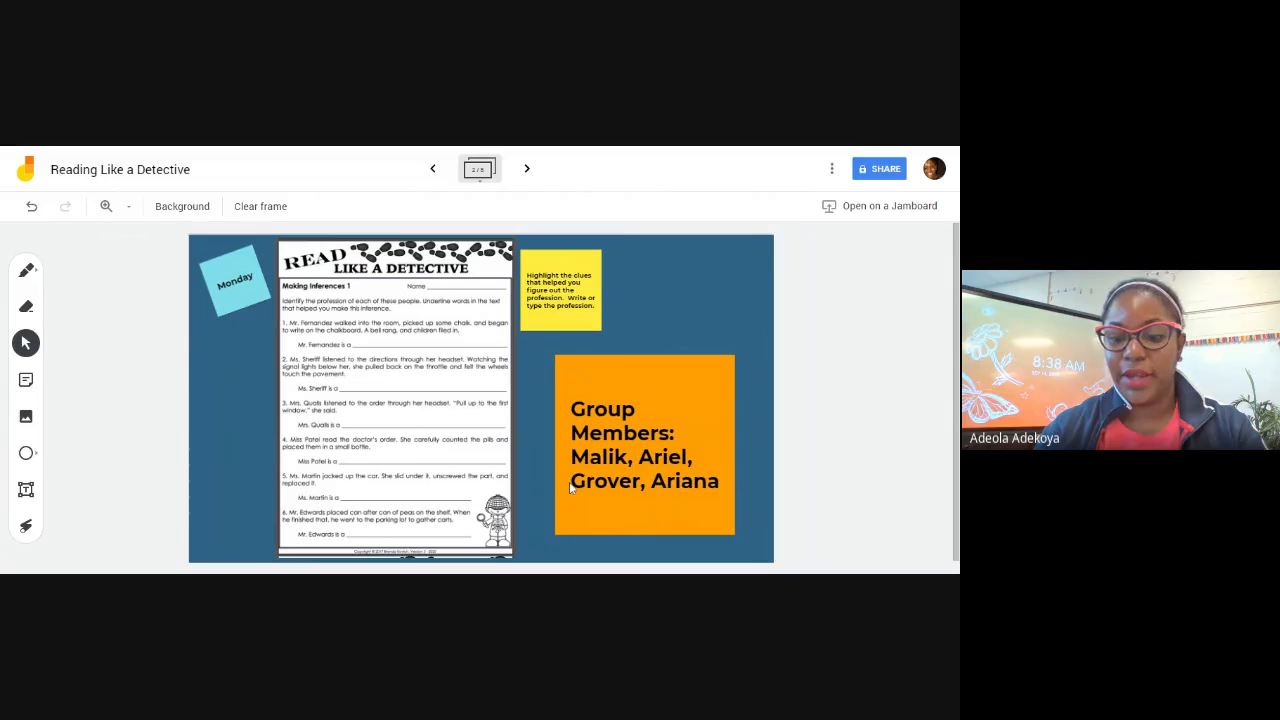
{"action": "mouse_move", "coordinate": [527, 168]}
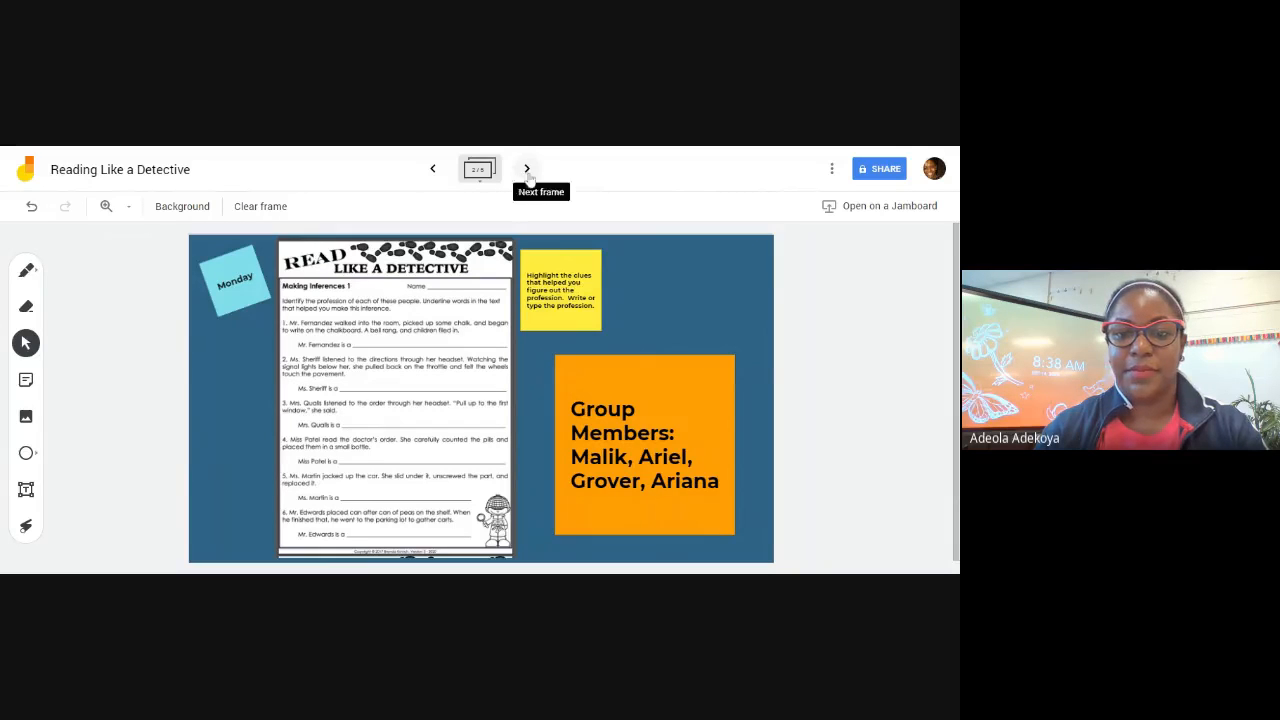
{"action": "left_click", "coordinate": [527, 168]}
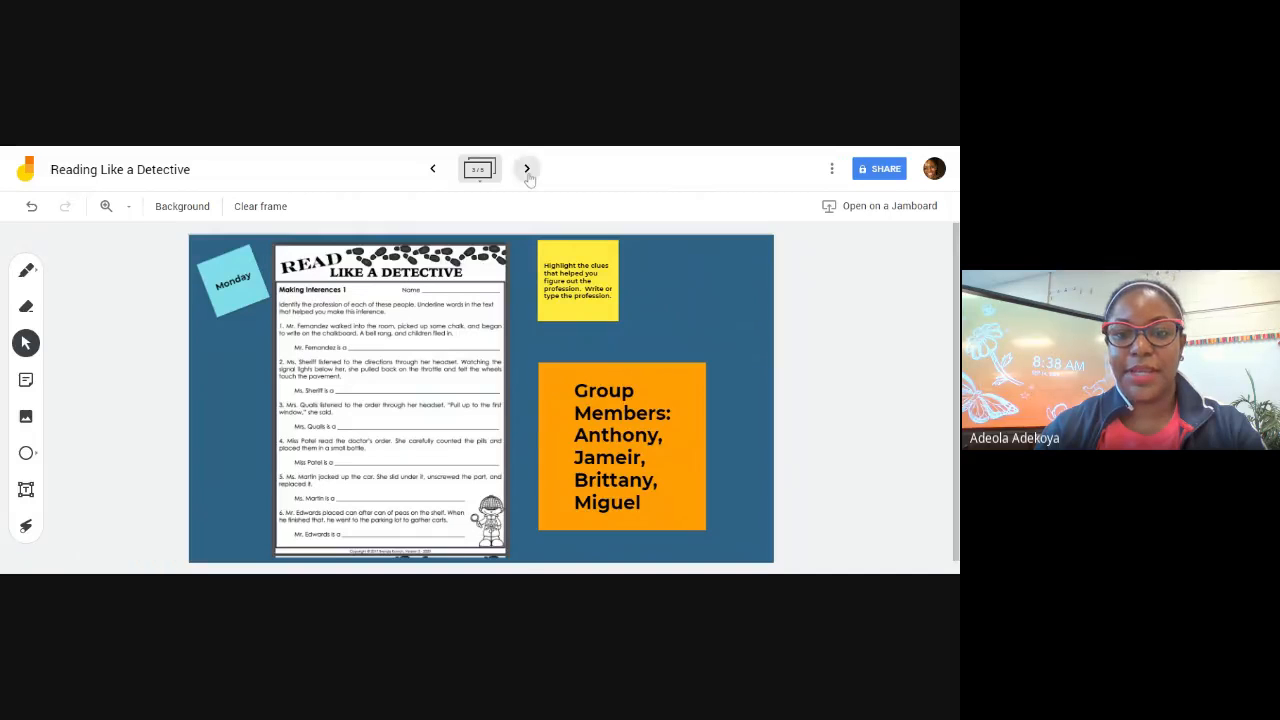
{"action": "left_click", "coordinate": [527, 168]}
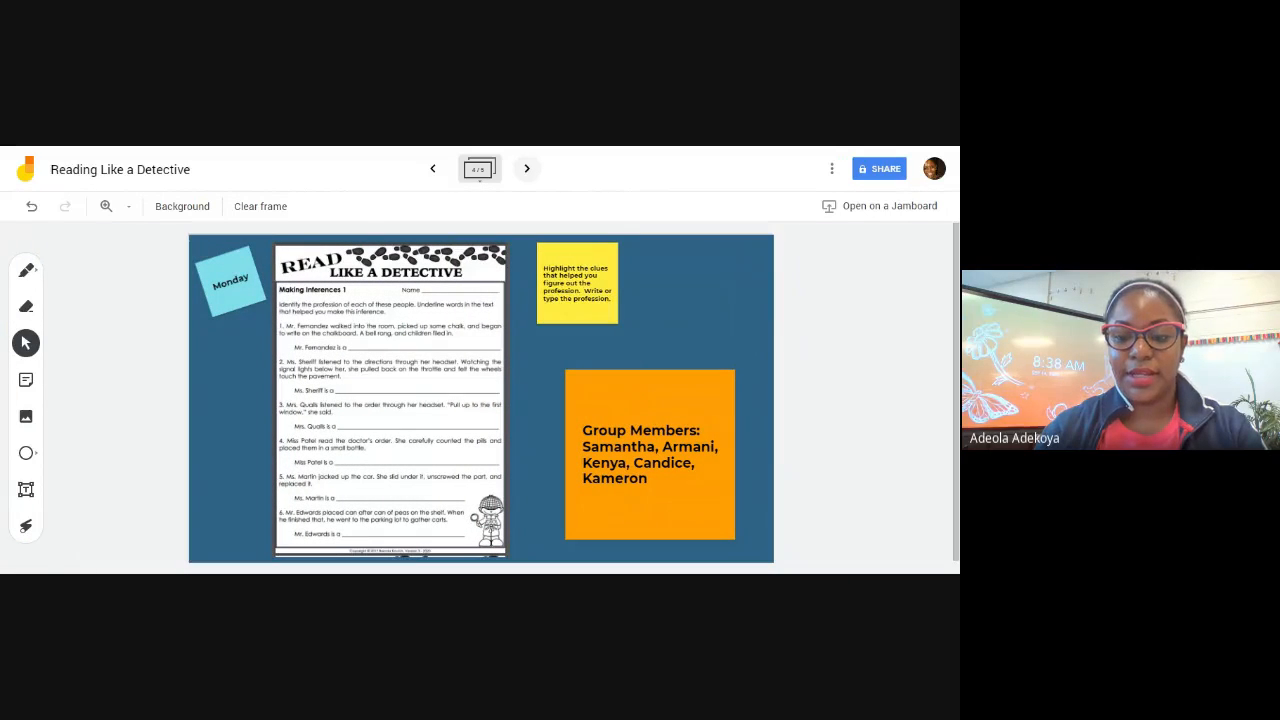
{"action": "left_click", "coordinate": [526, 168]}
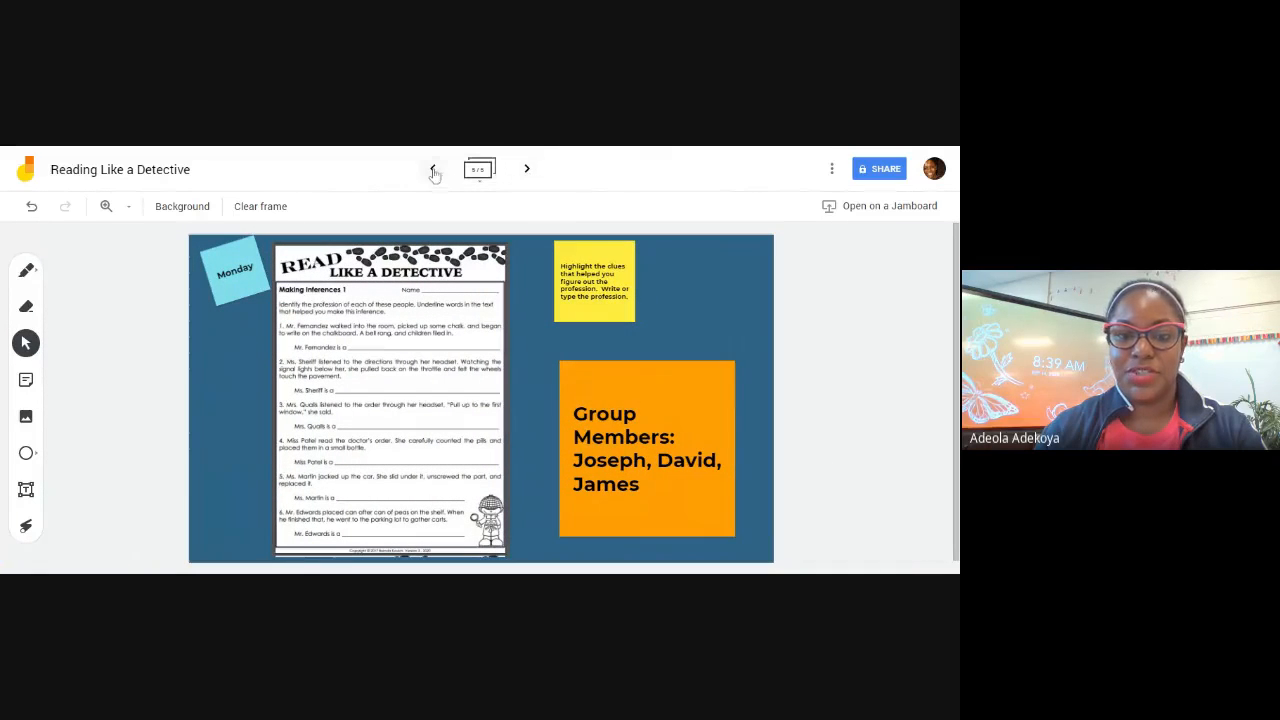
{"action": "left_click", "coordinate": [432, 168]}
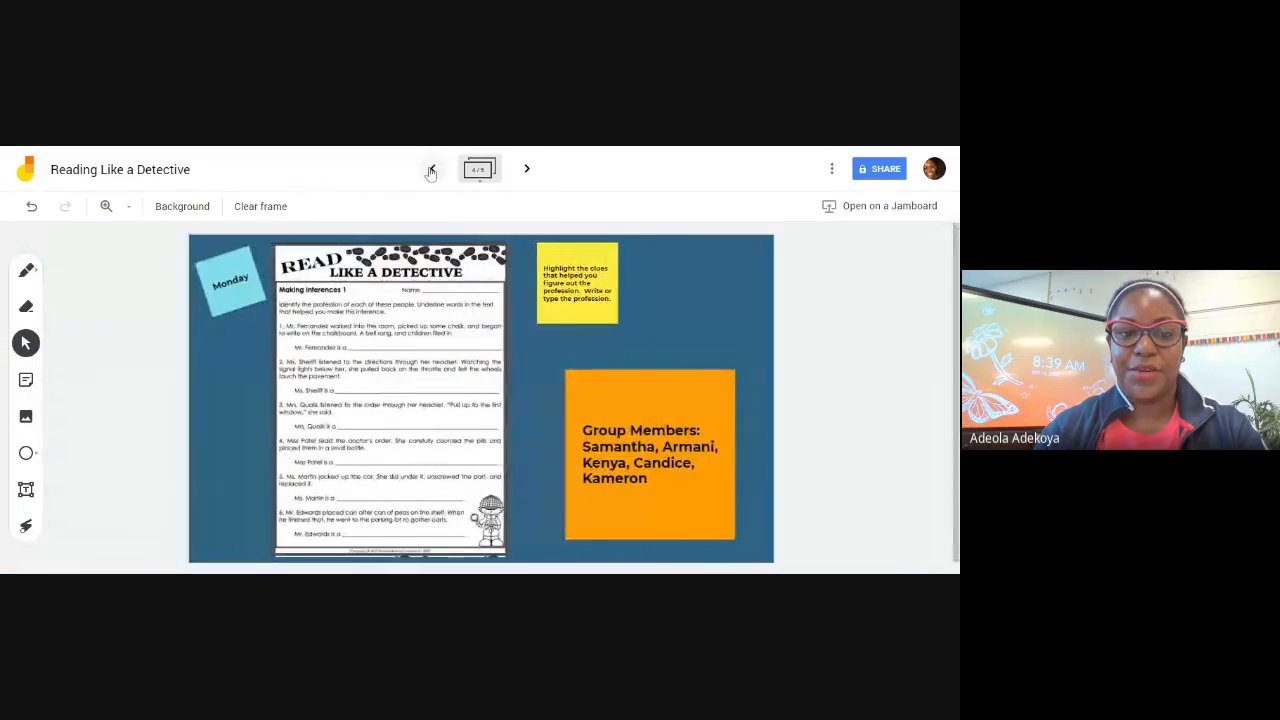
{"action": "left_click", "coordinate": [430, 168]}
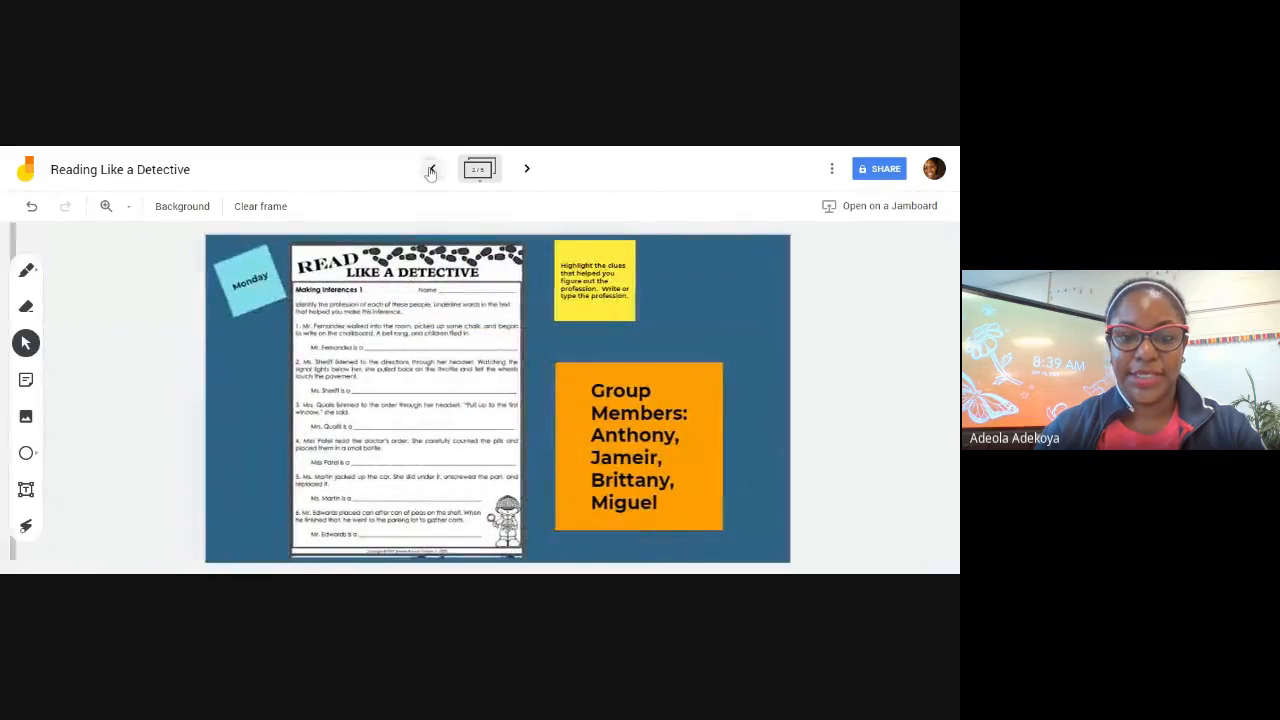